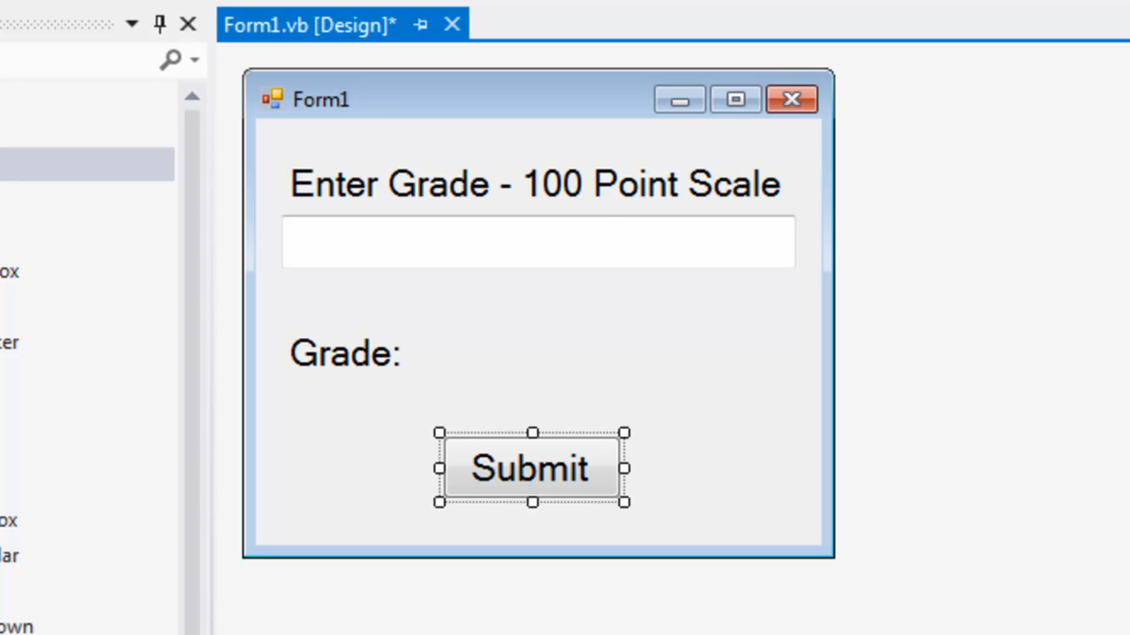
Select the score box and Submit button, then generate the Submit button's Click handler
click(533, 184)
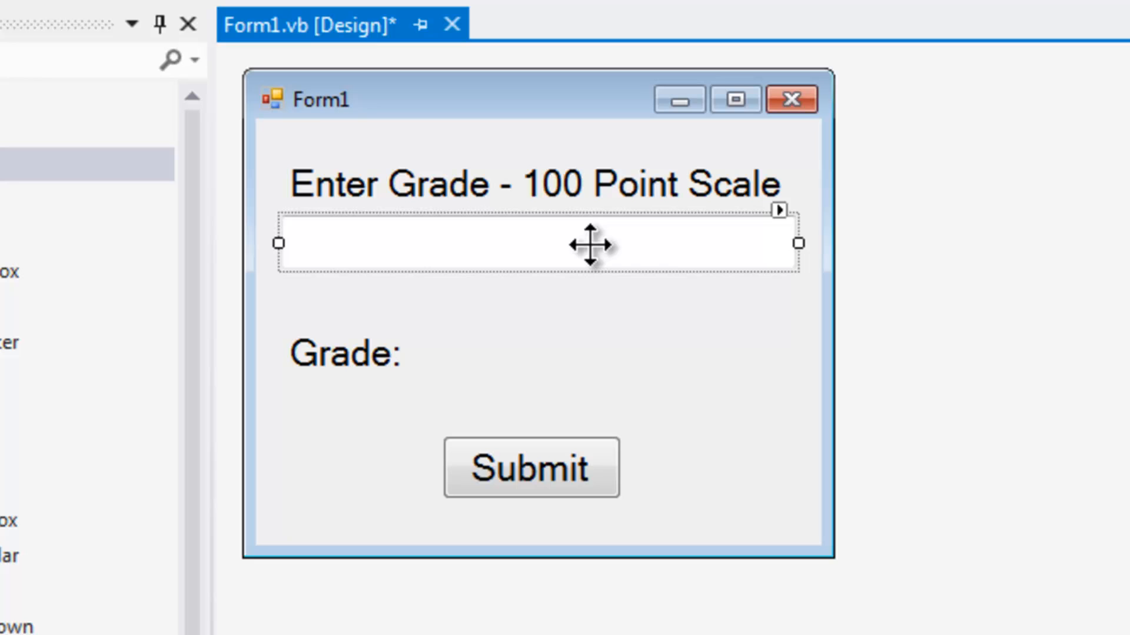
mouse_move(512, 335)
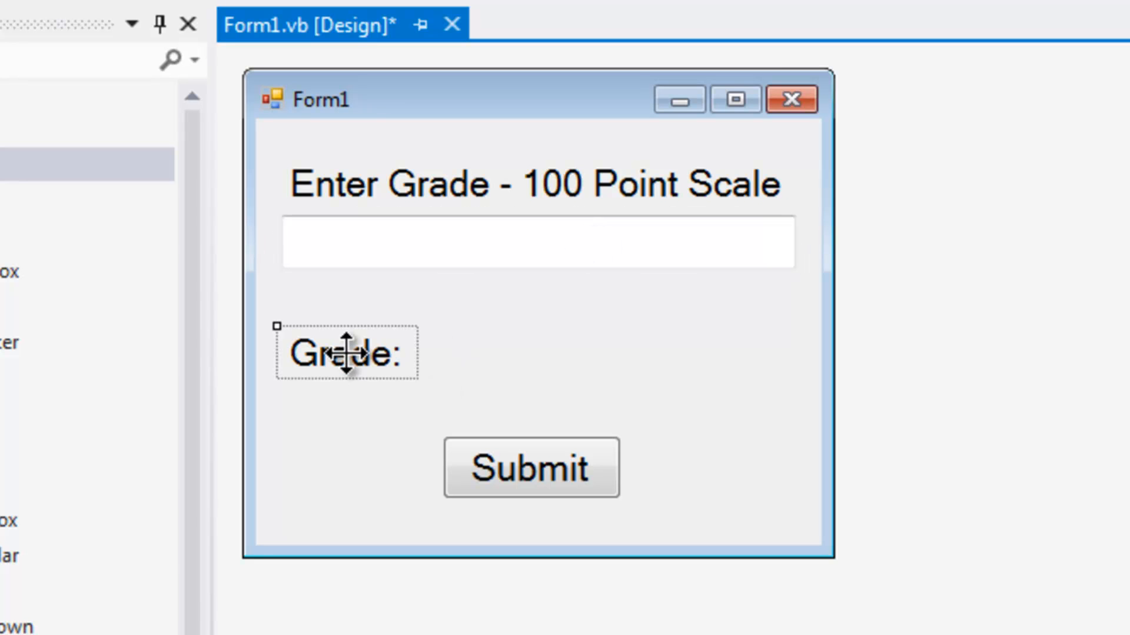
click(530, 468)
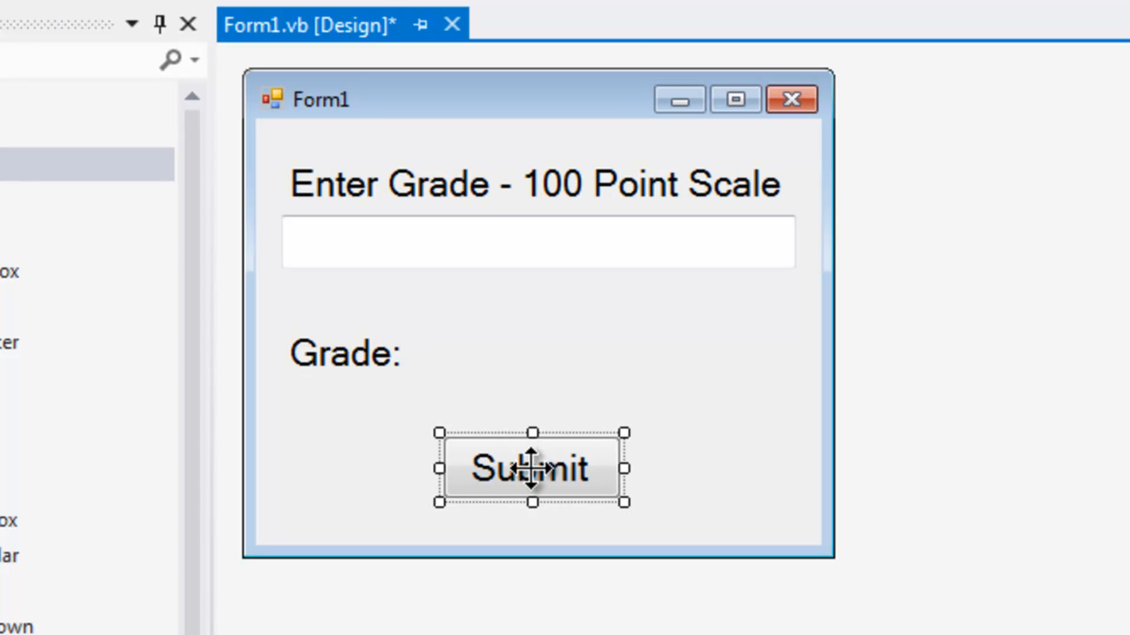
double_click(532, 467)
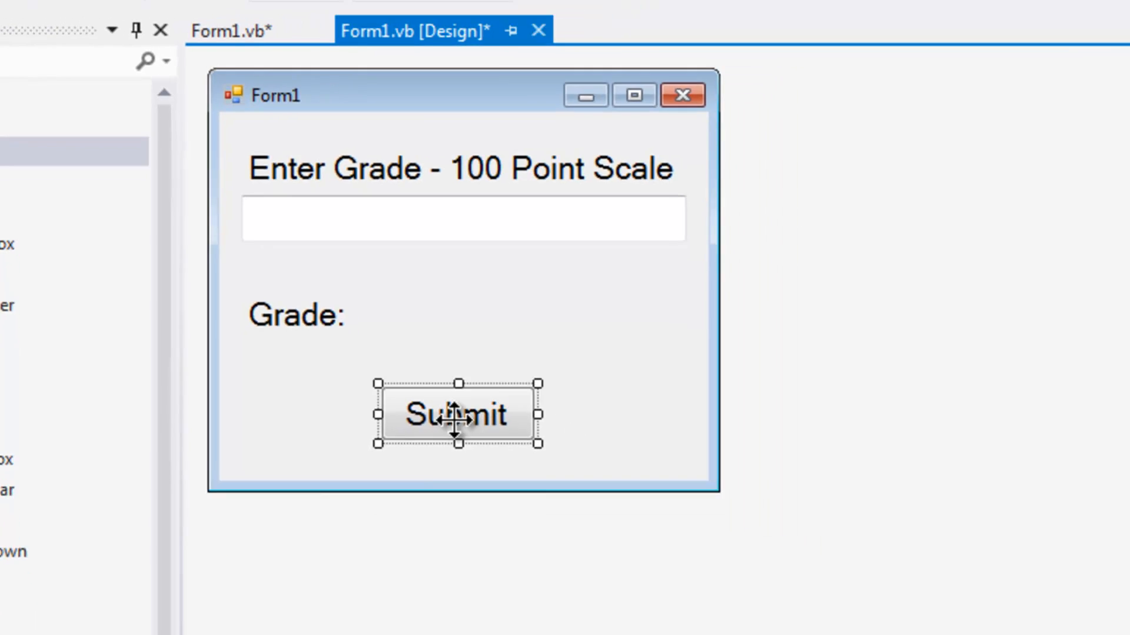
Inside Try, write the condition If CDbl(TextBoxGrade.Text) >= 89.5 Then
double_click(455, 414)
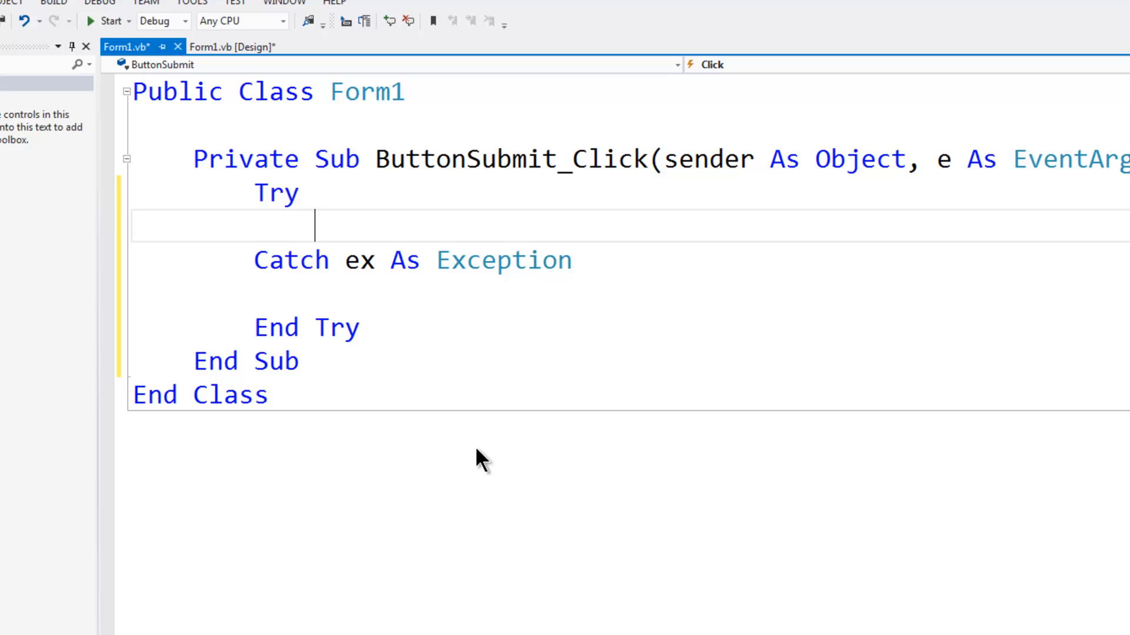
text(If C)
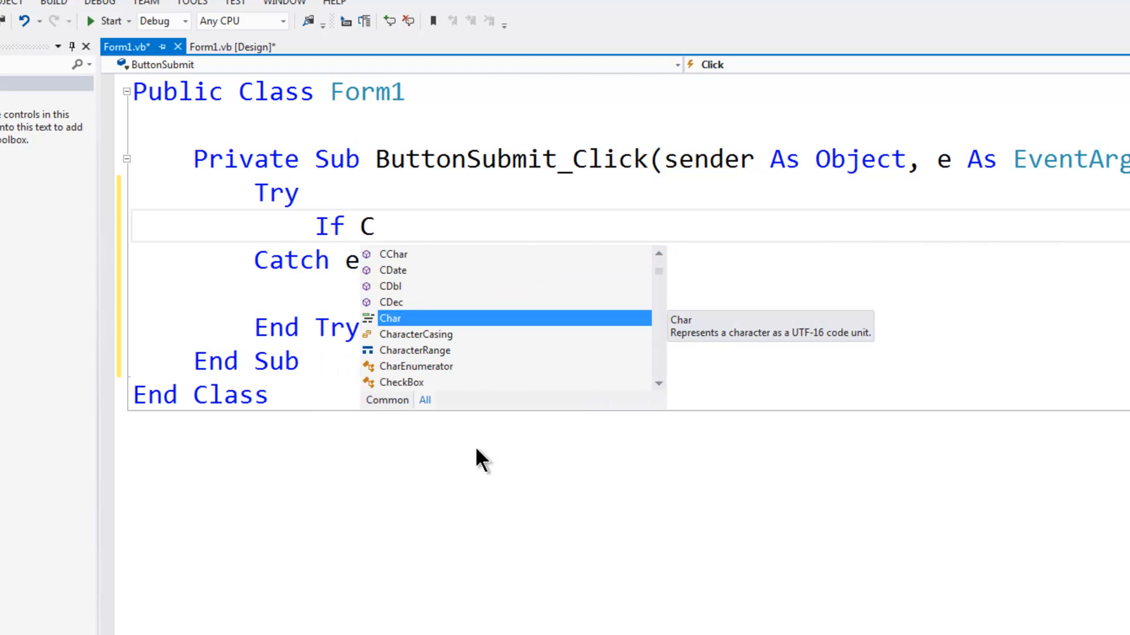
text(Dbl)
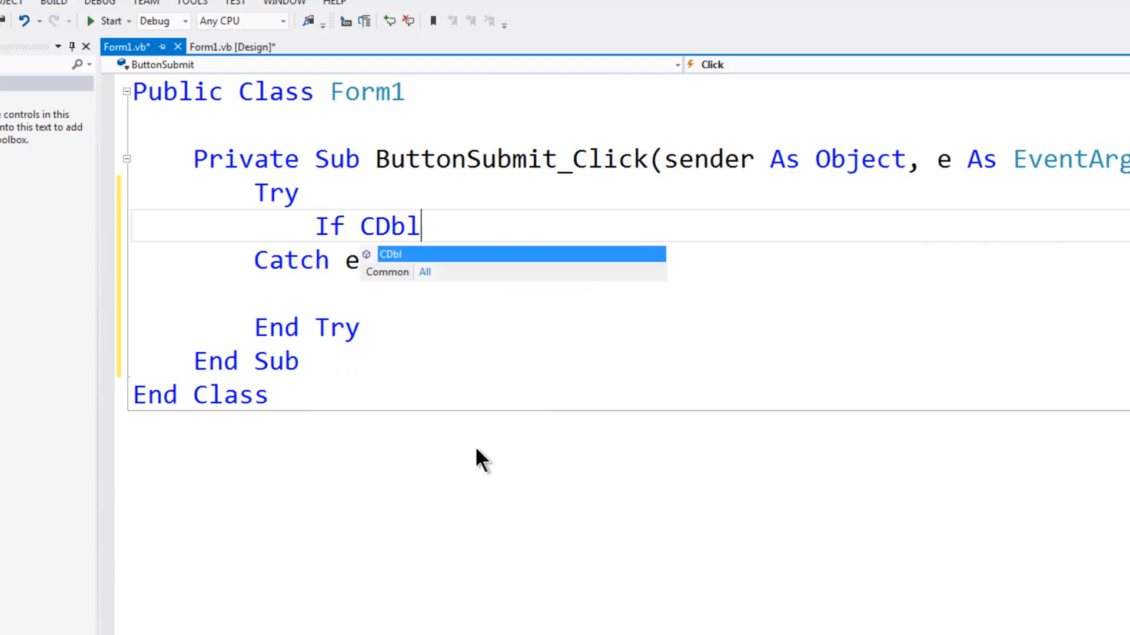
text((TextBoxGrade)
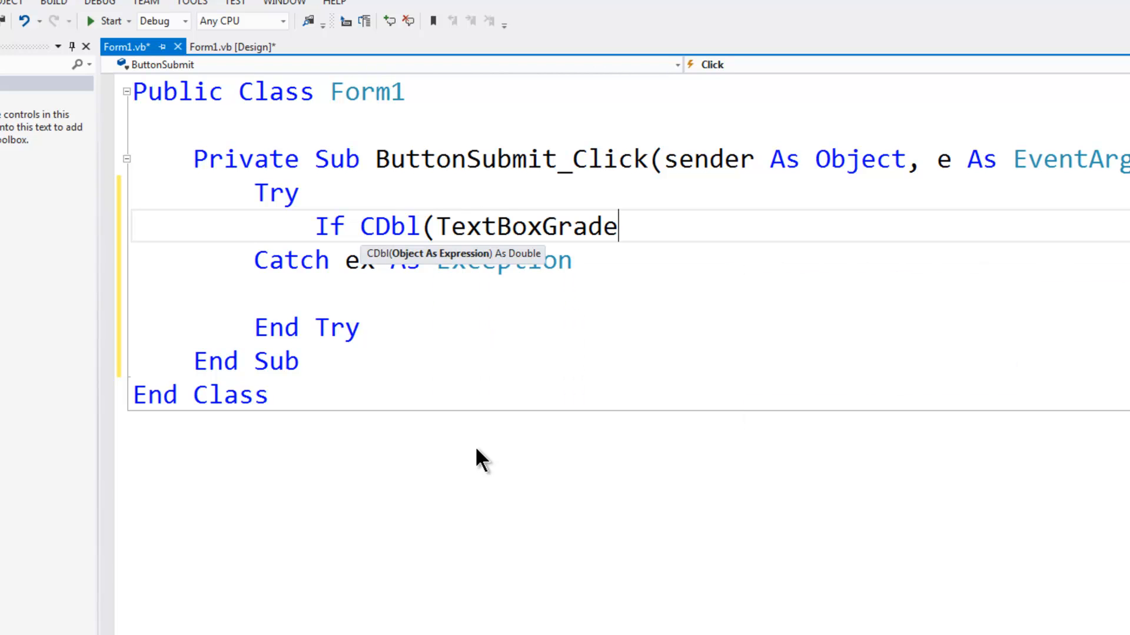
text(.Text))
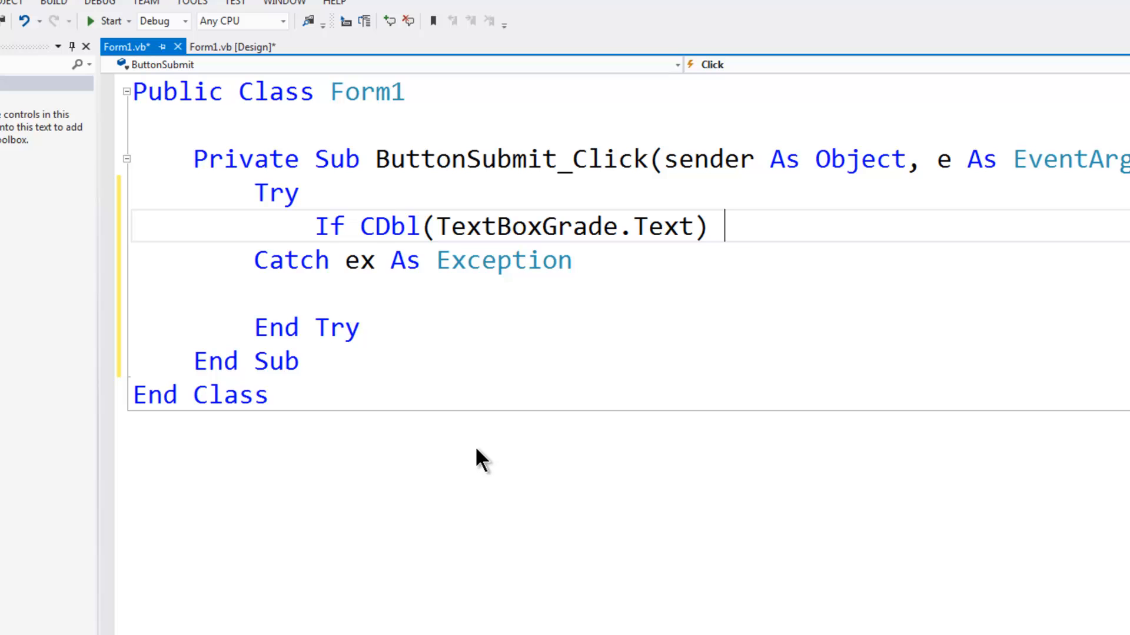
text(>=)
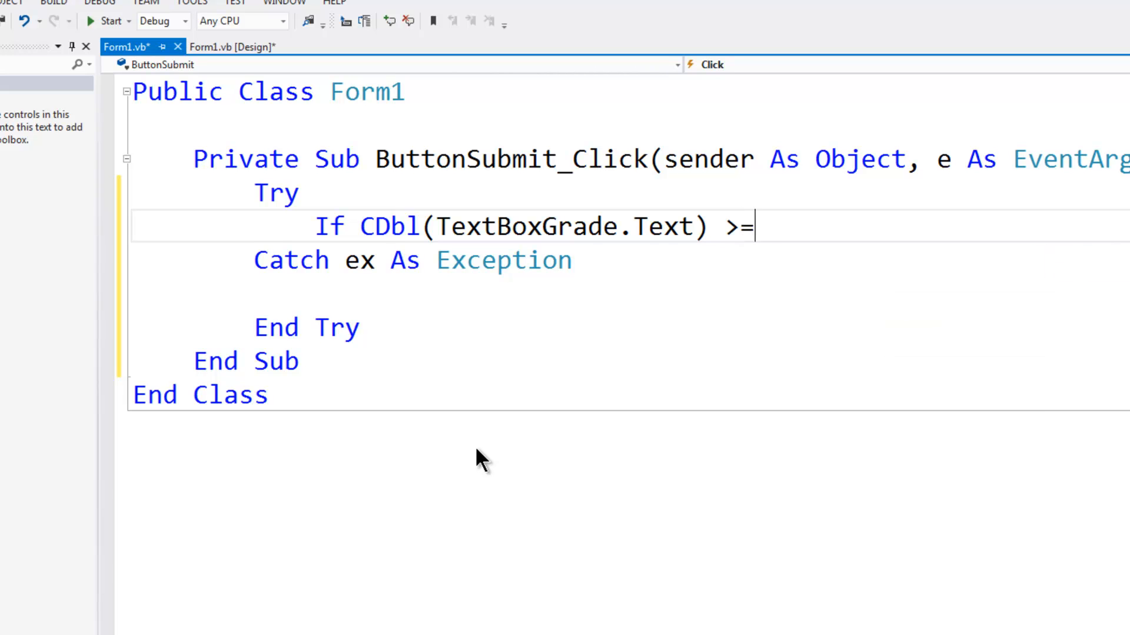
text(89.)
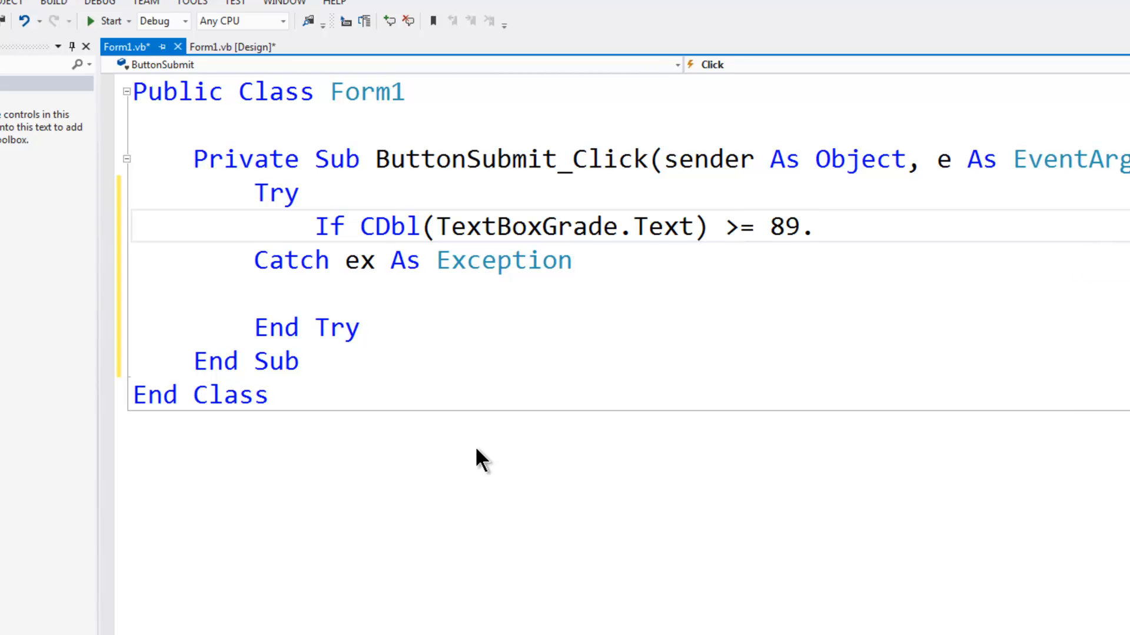
text(5 Then)
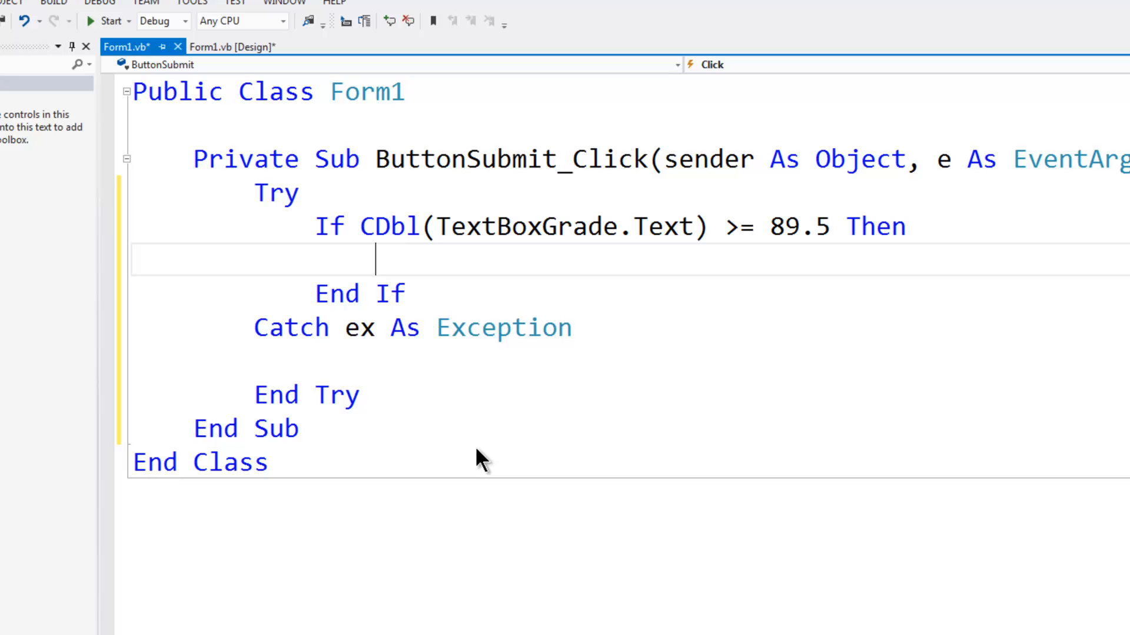
Set LabelGrade.Text = "Grade A" as the body of that branch
text(Labe)
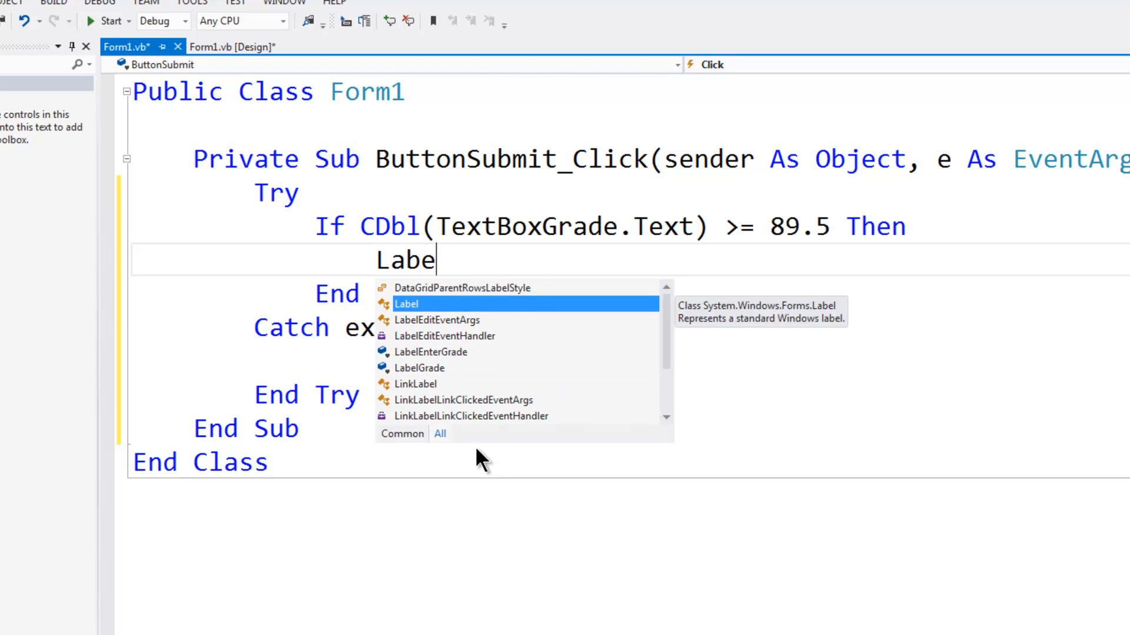
text(Grade.)
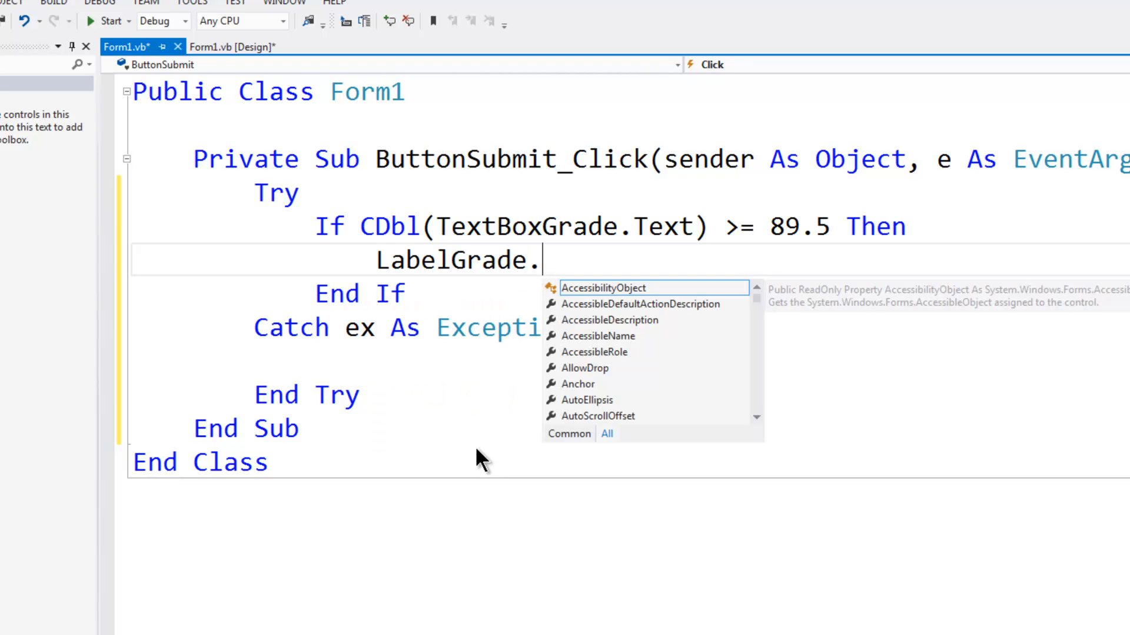
text(Text =)
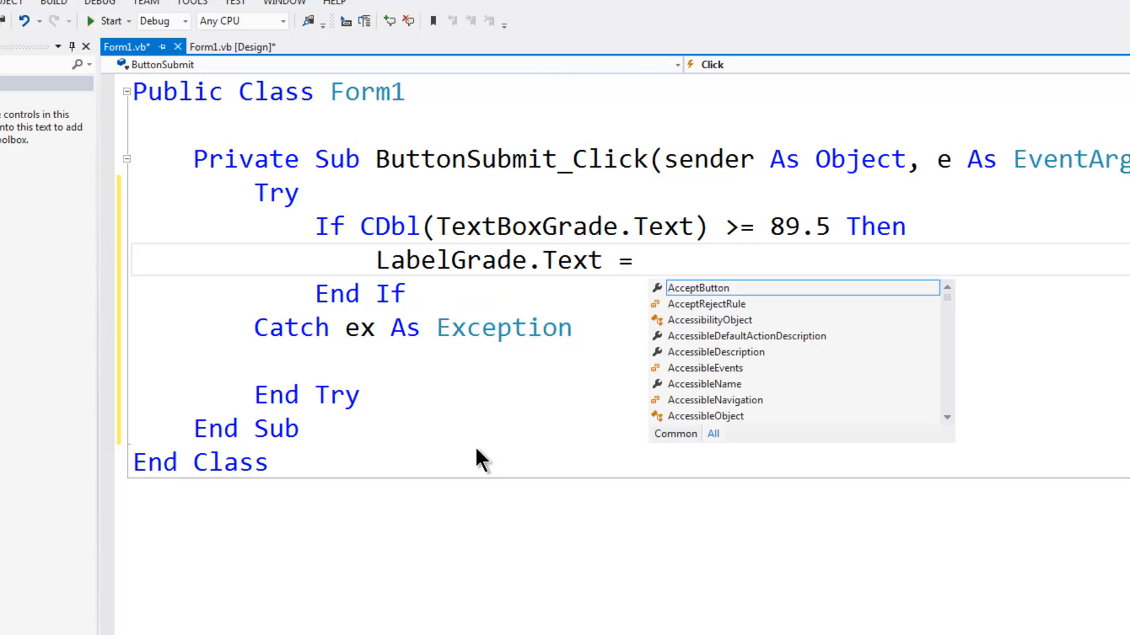
text("Grade A)
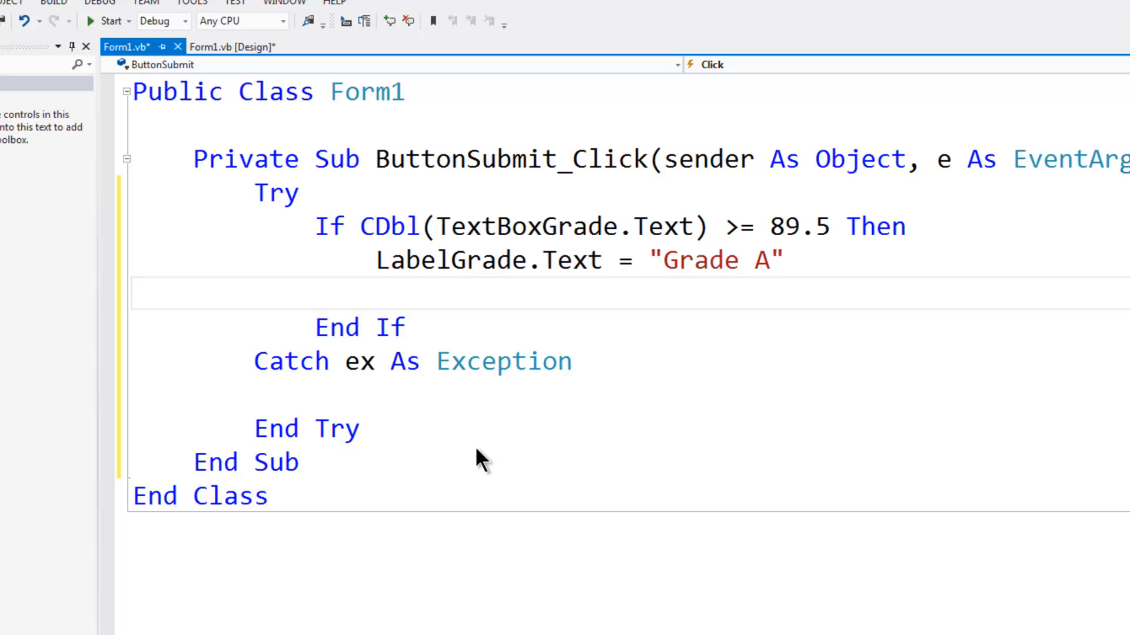
Write the branch ElseIf CDbl(TextBoxGrade.Text) >= 79.5 Then
text(E)
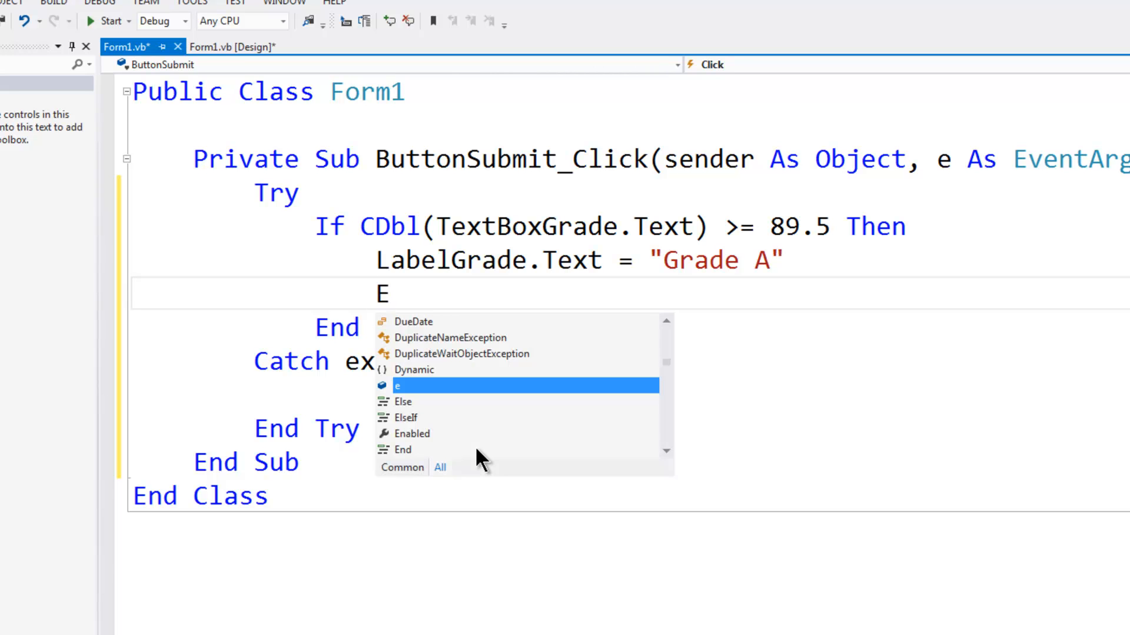
text(lseIf C)
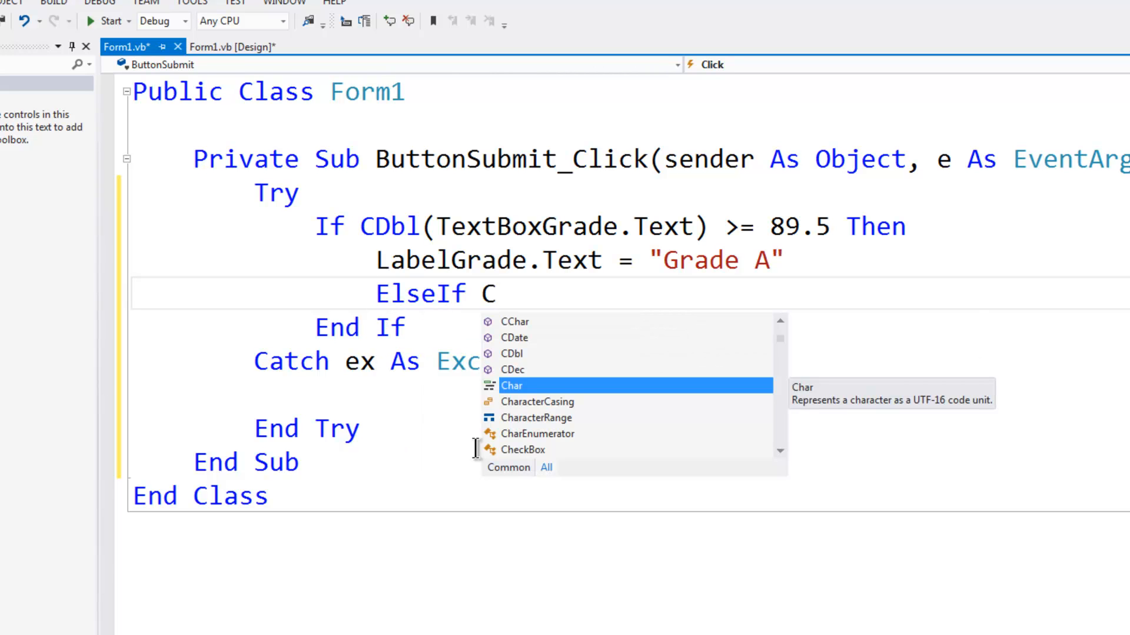
text(Dbl)
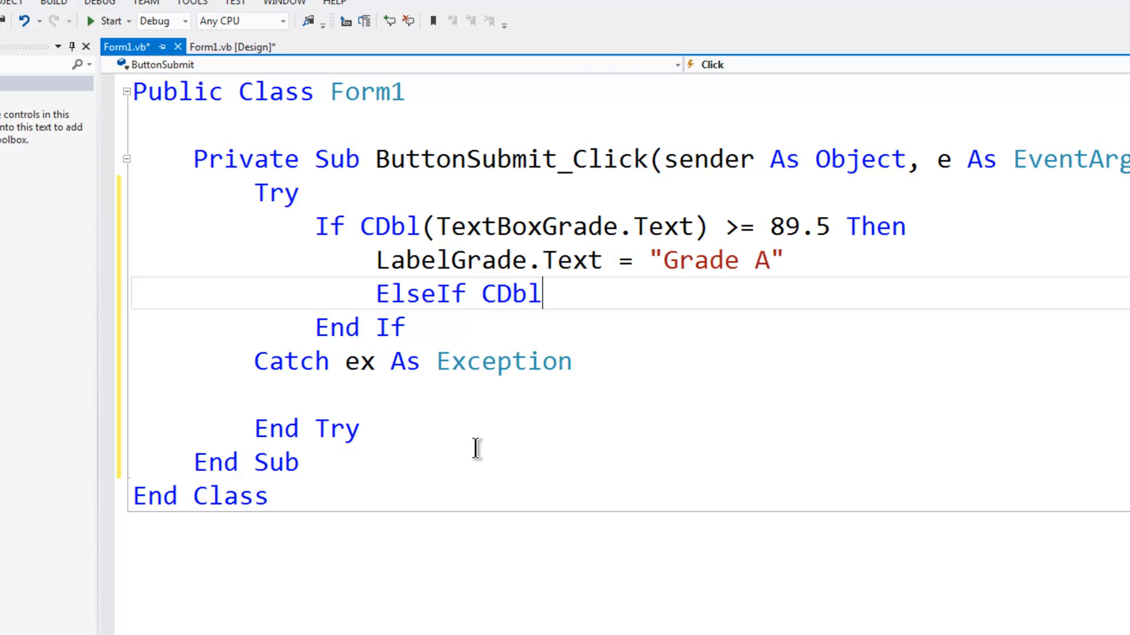
text((TextBoxG)
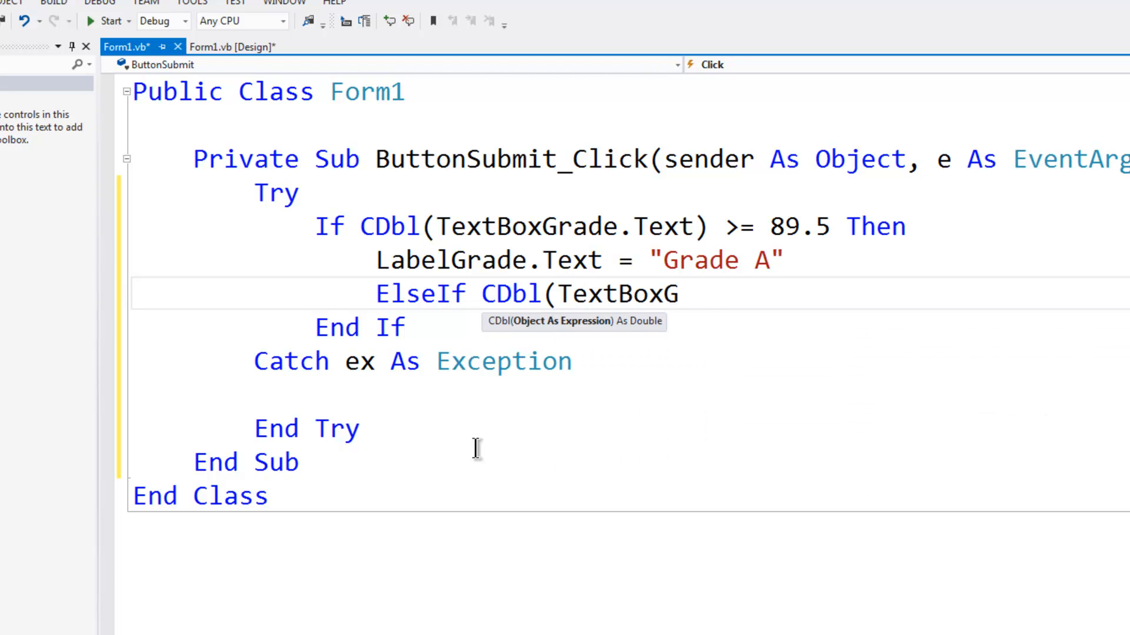
text(rade.Text)
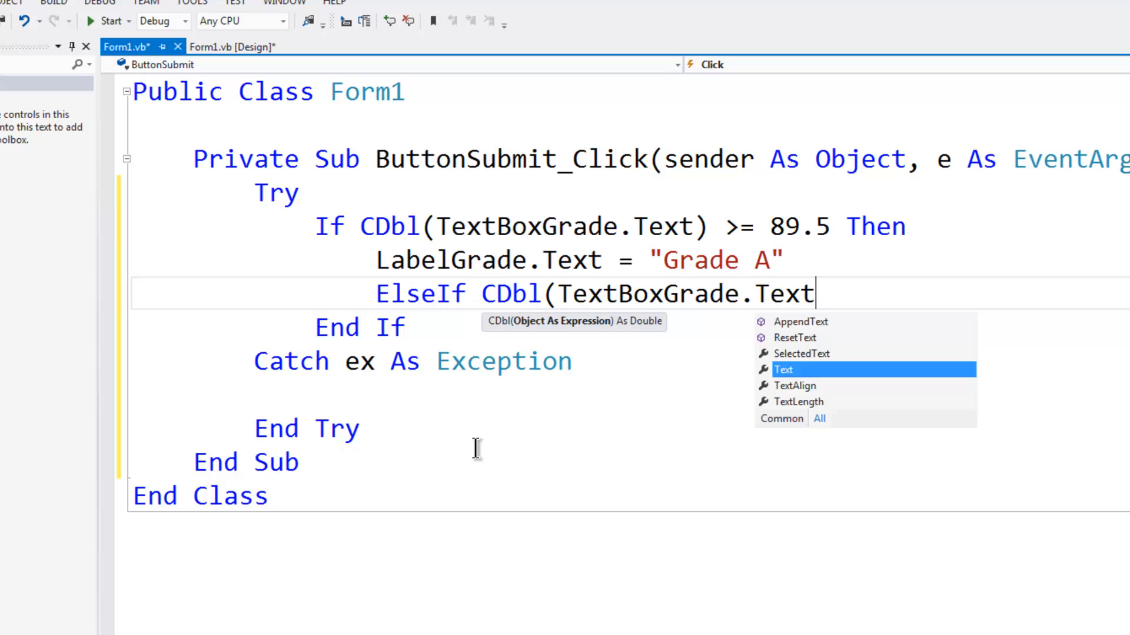
text() >)
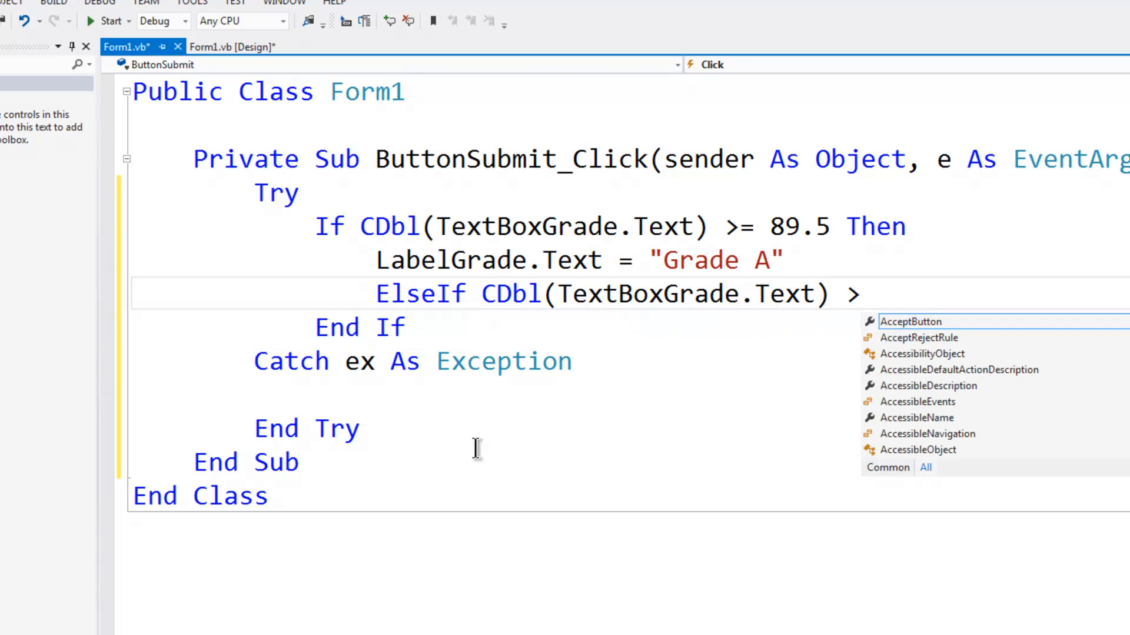
text(=)
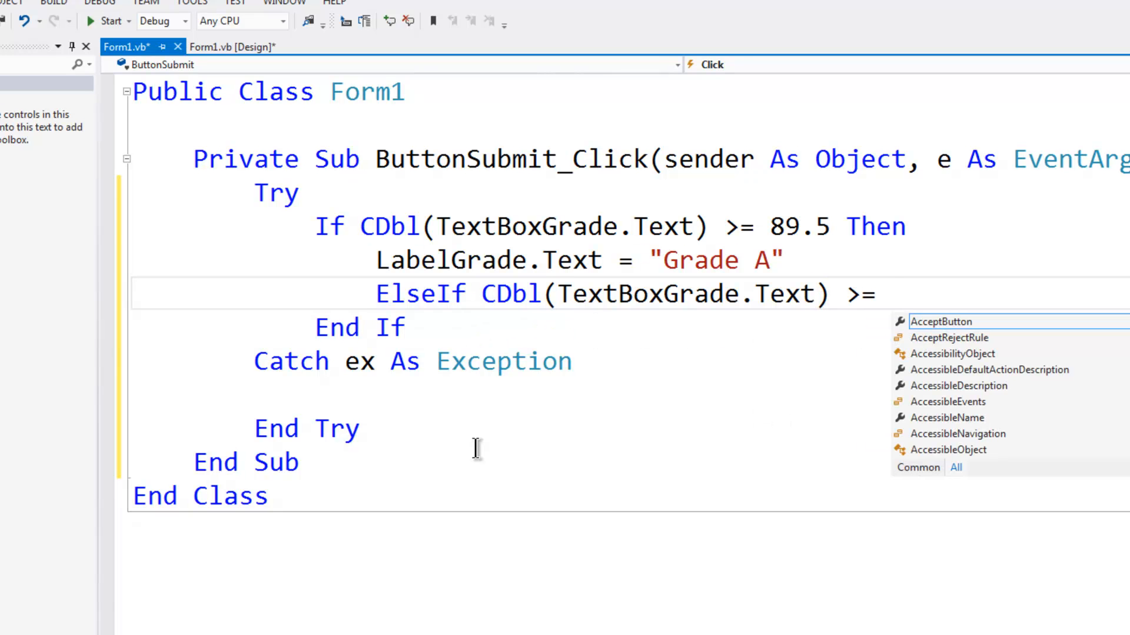
text(79.5 then)
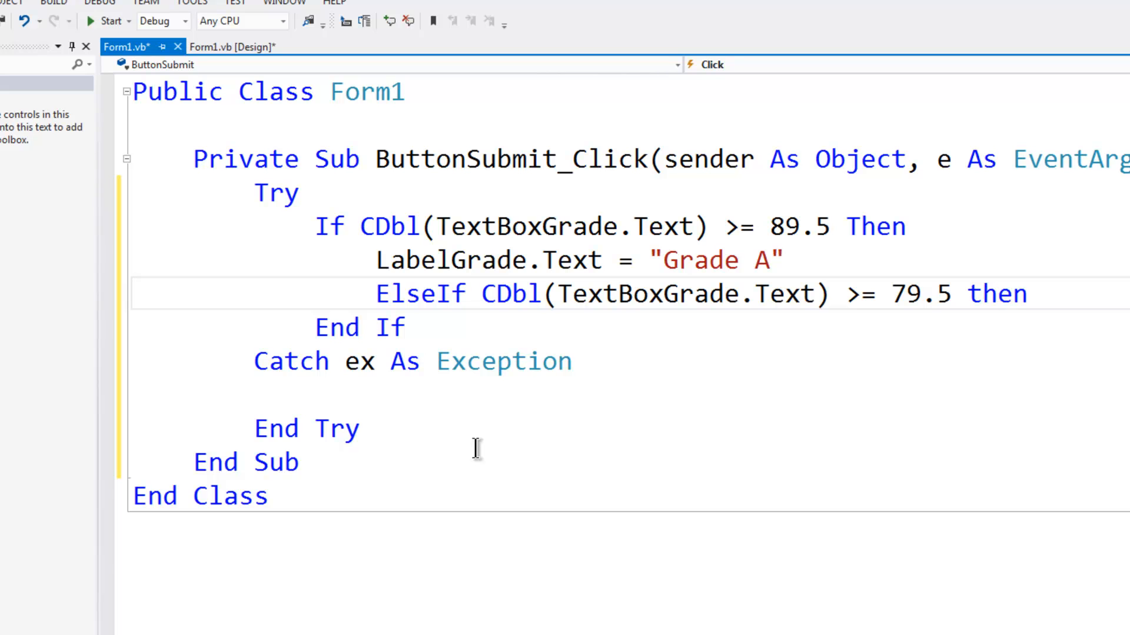
key(enter)
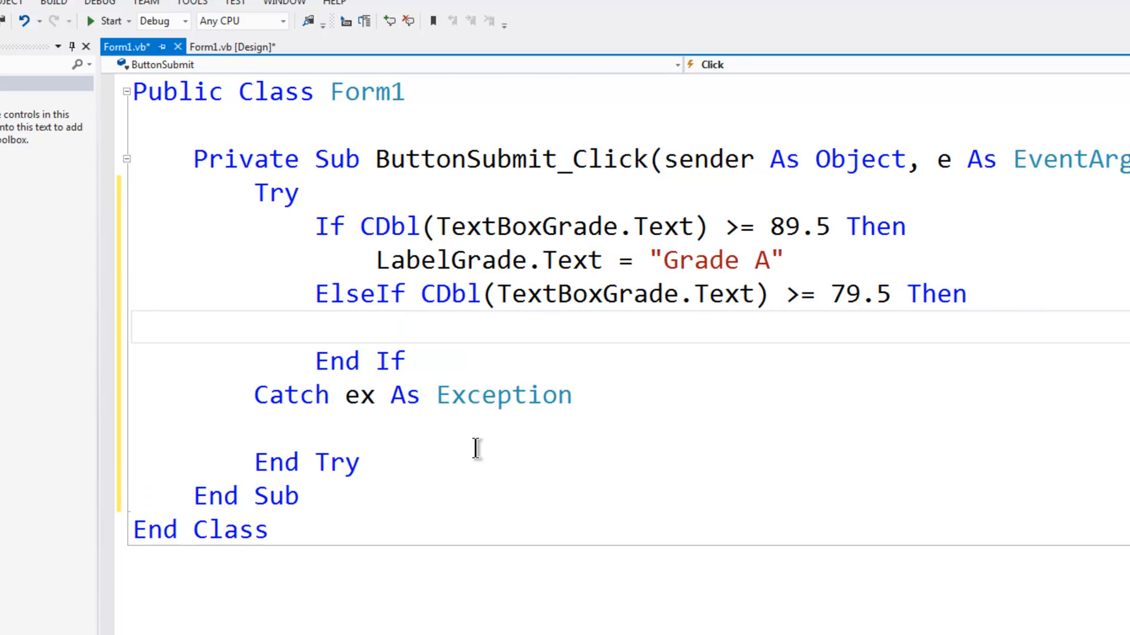
Set LabelGrade.Text = "Grade B" under that branch
text(LabelGrade.Text = "Gra)
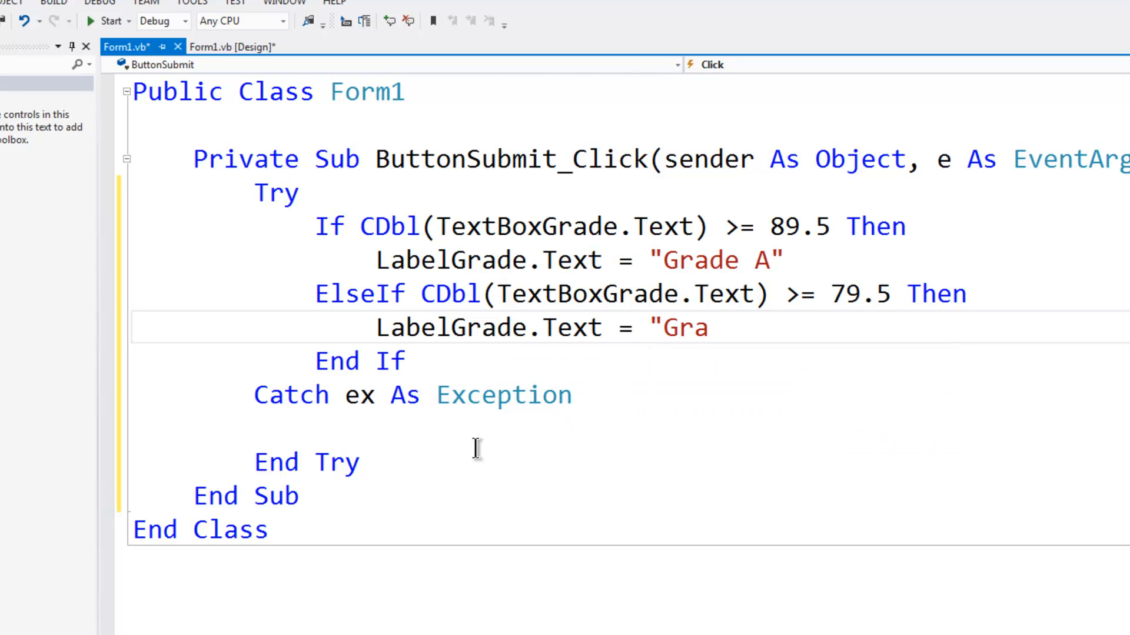
text(de B")
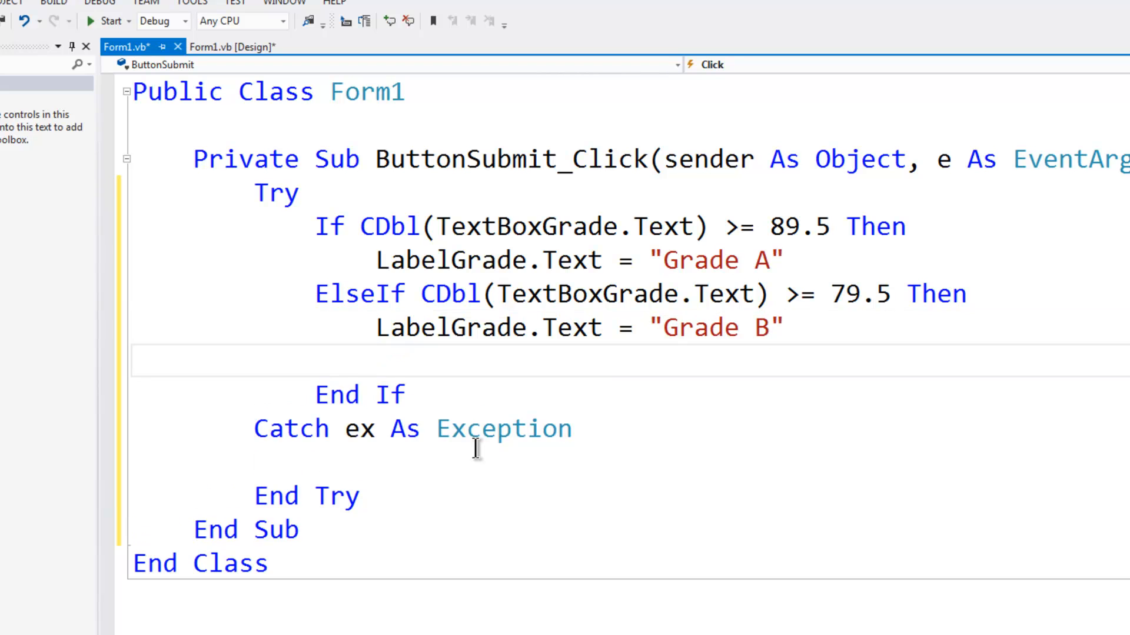
Write the branch ElseIf CDbl(TextBoxGrade.Text) >= 69.5 Then
text(ElseIf)
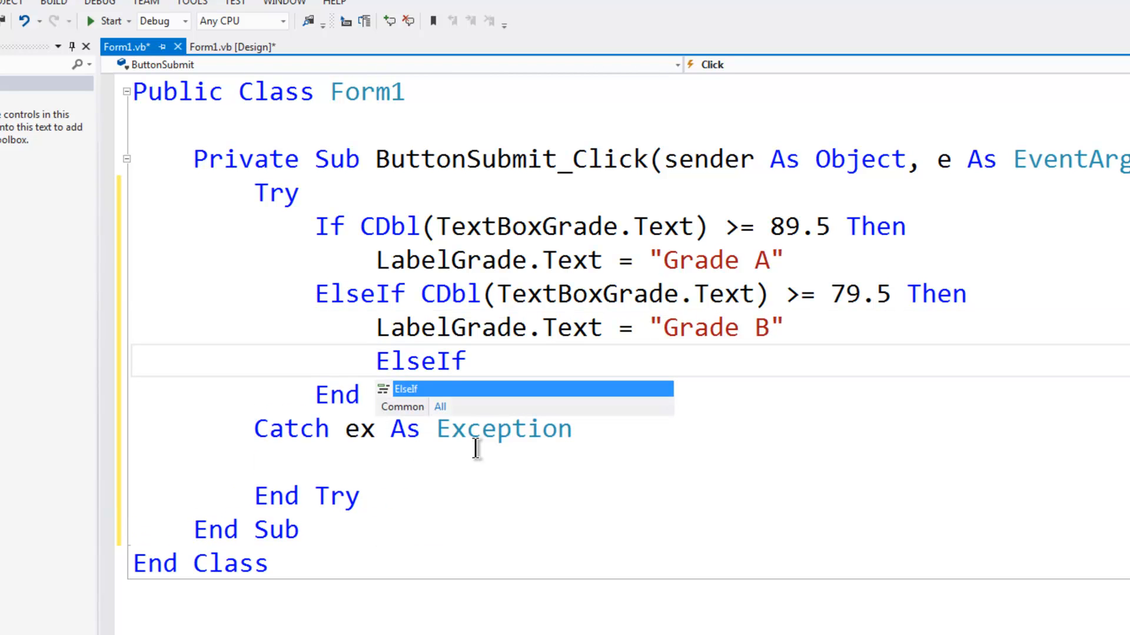
text(CDbl)
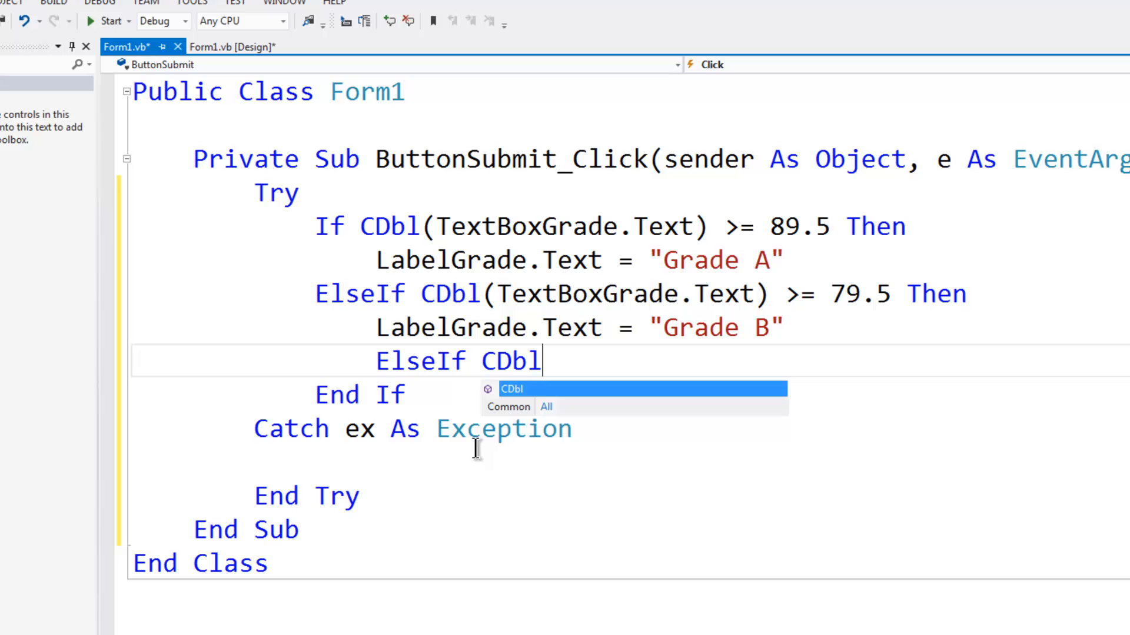
text(()
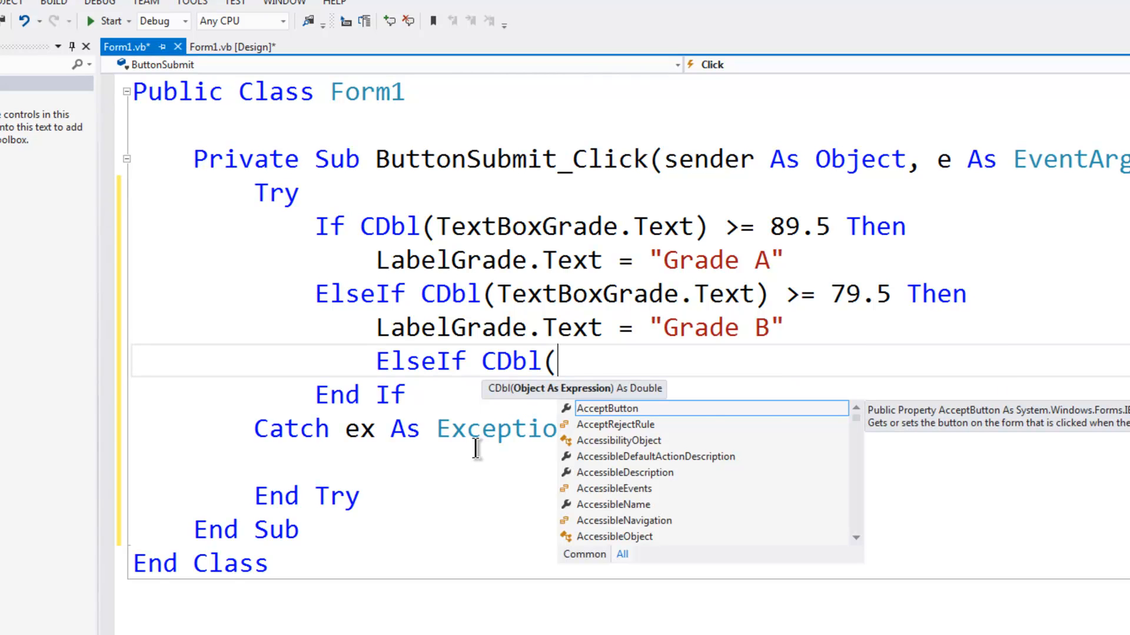
text(Tex)
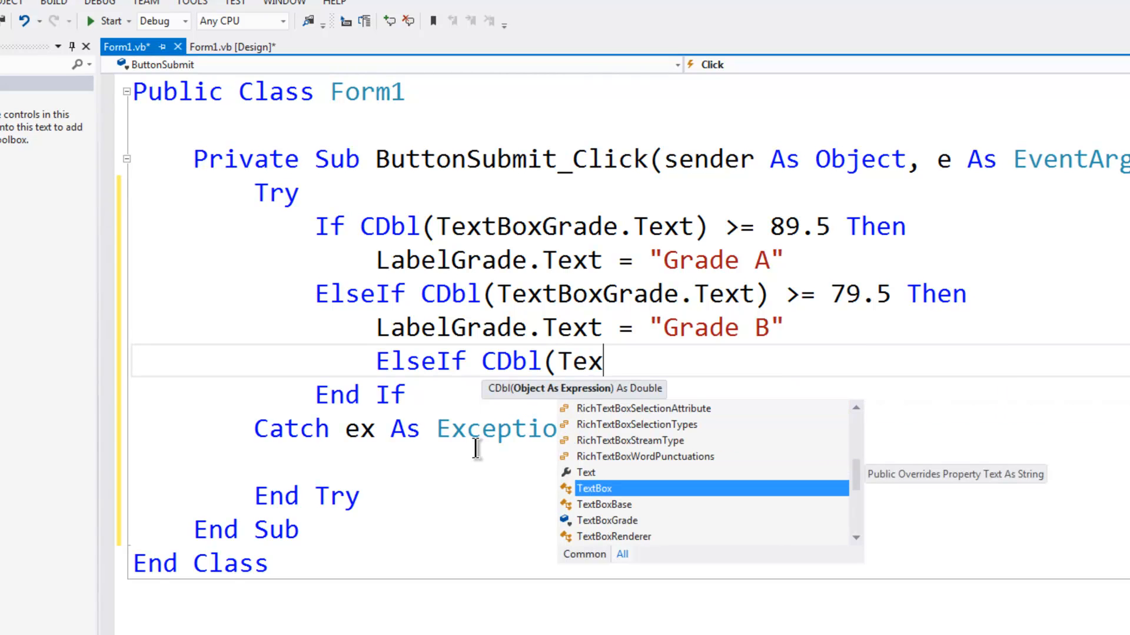
text(tBoxGrade.Text)
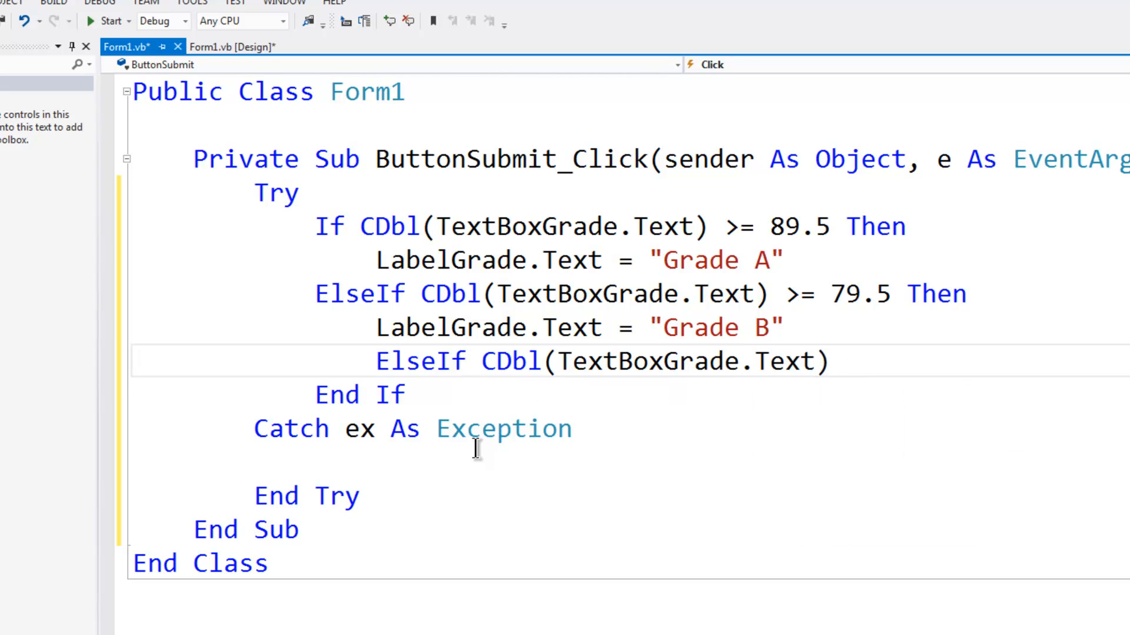
text(>=)
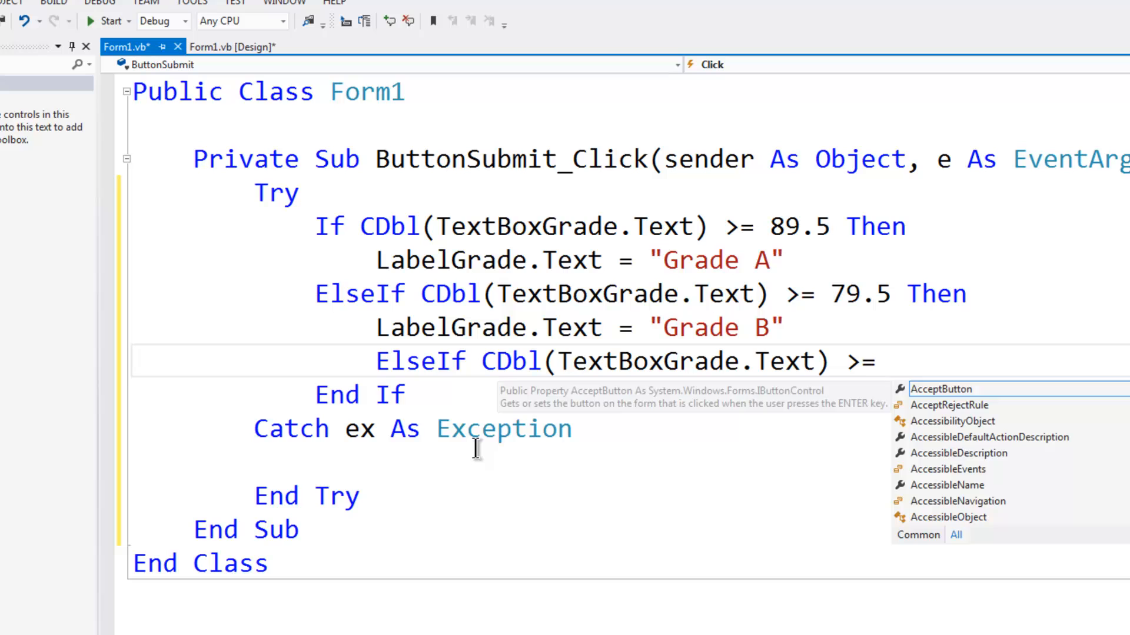
text(69.5 Then)
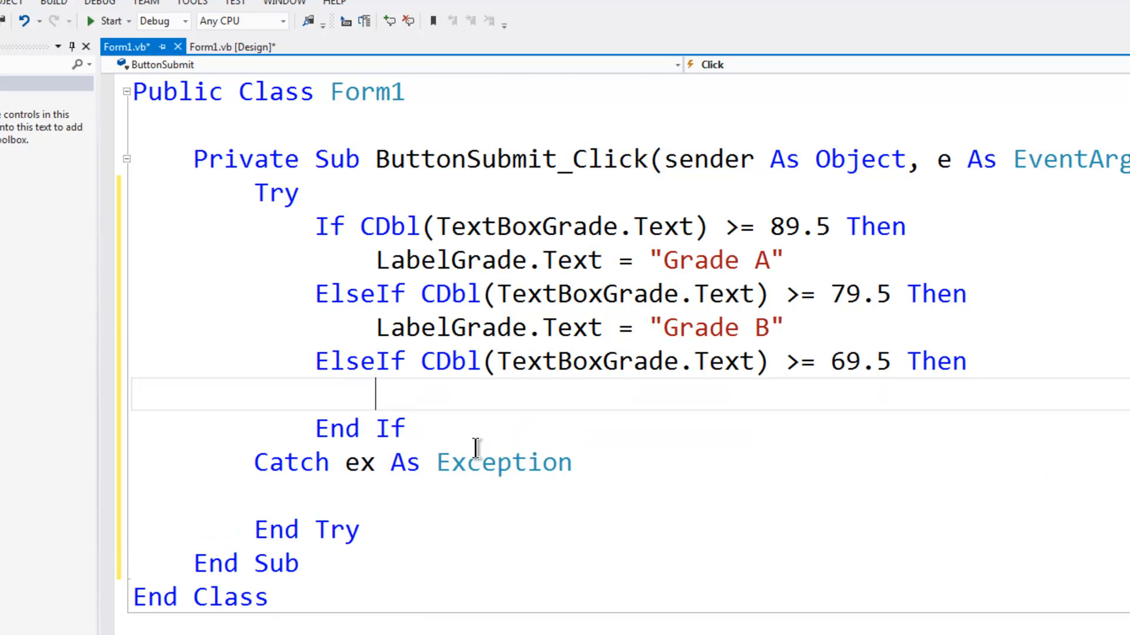
Set LabelGrade.Text = "Grade C" and start the next ElseIf line
text(LabelGrade.Text = "Grade C")
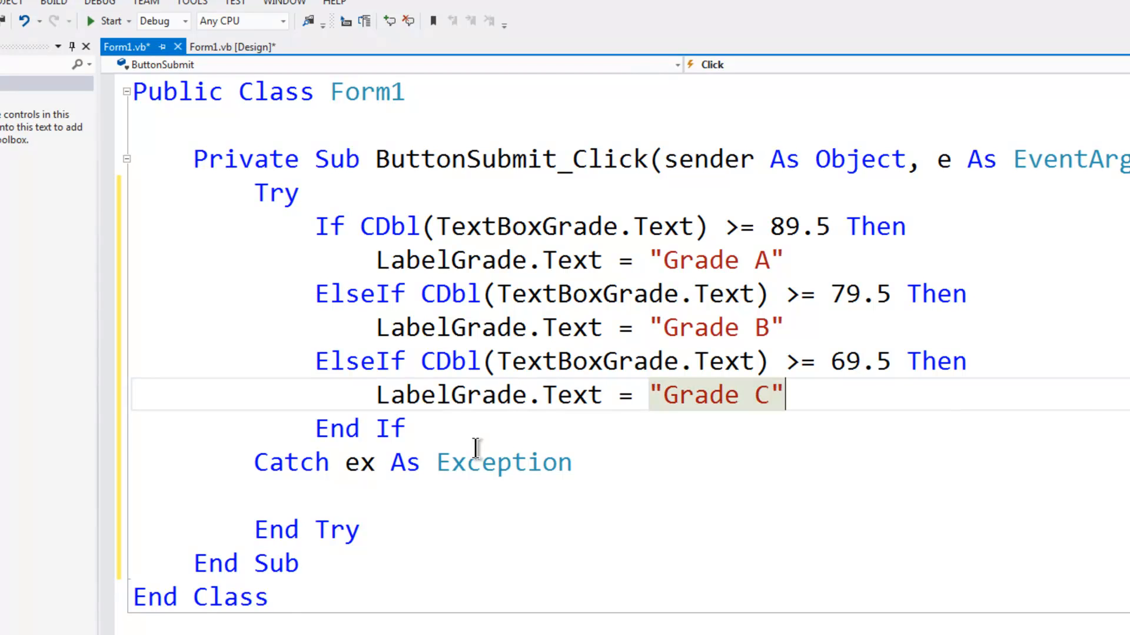
text(ElseIf)
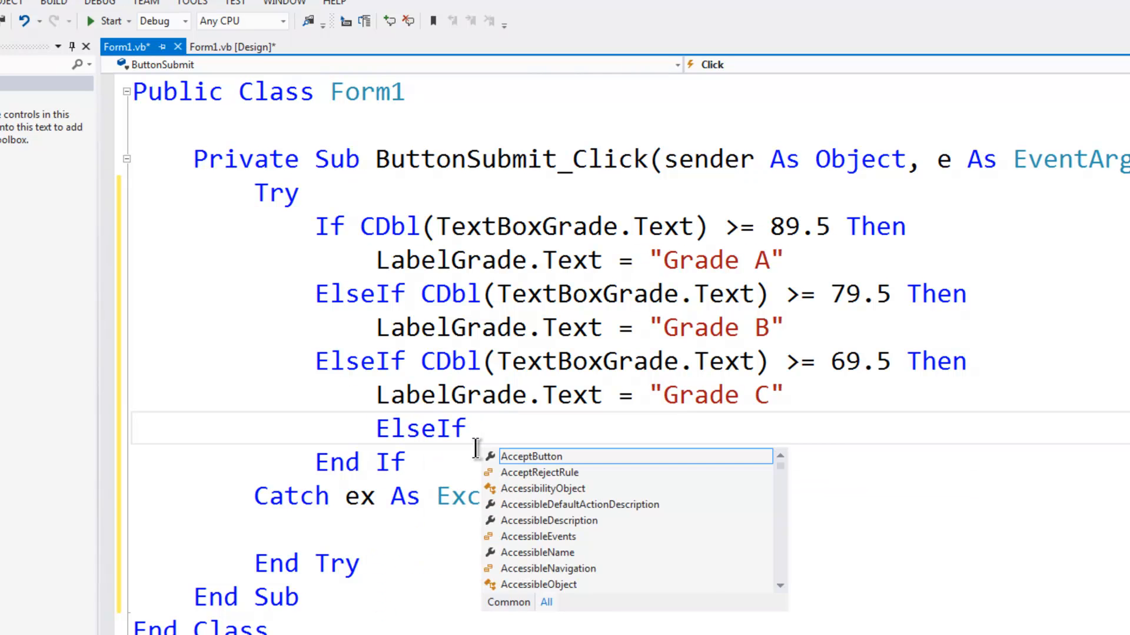
Write ElseIf CDbl(TextBoxGrade.Text) >= 59.5 Then with LabelGrade.Text = "Grade D"
text(CDbl)
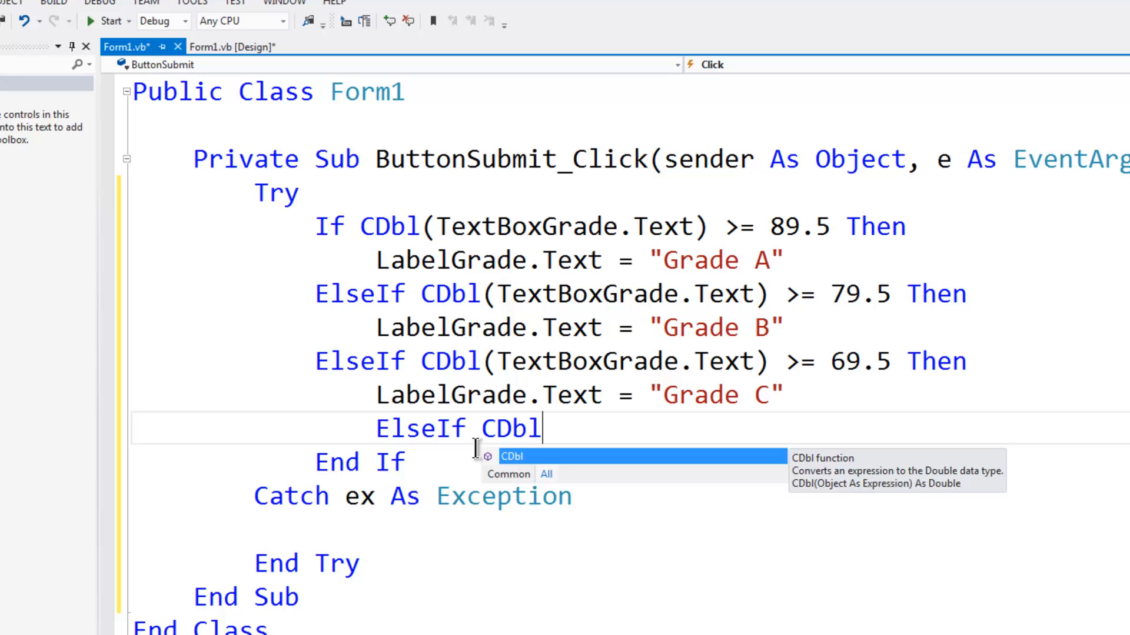
text((TextBoxGrade.Text) >)
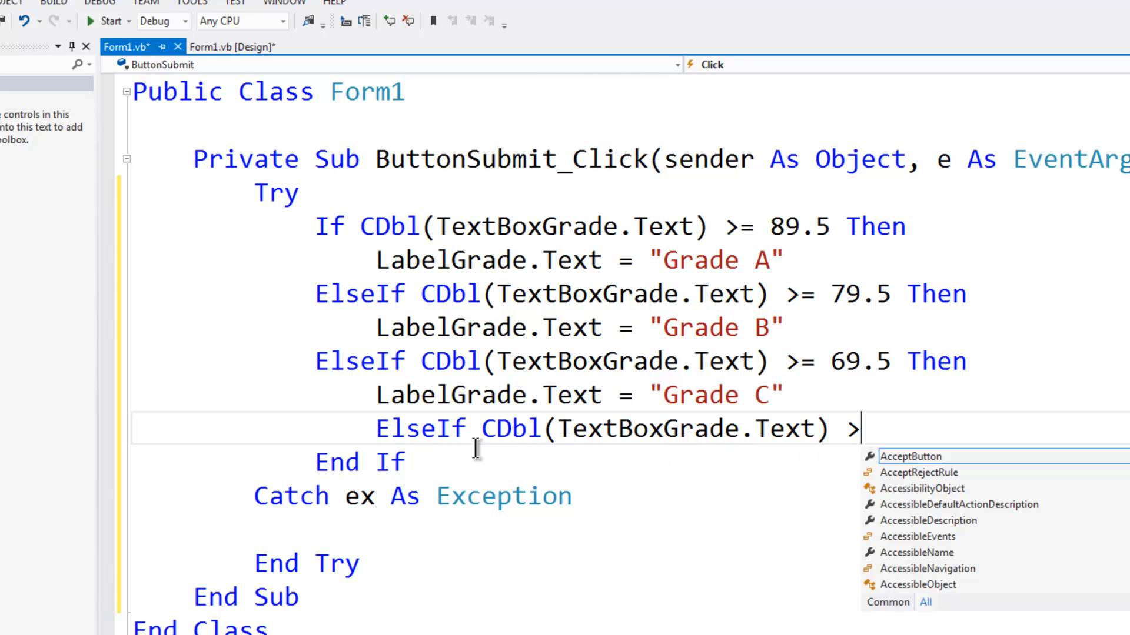
text(= 59)
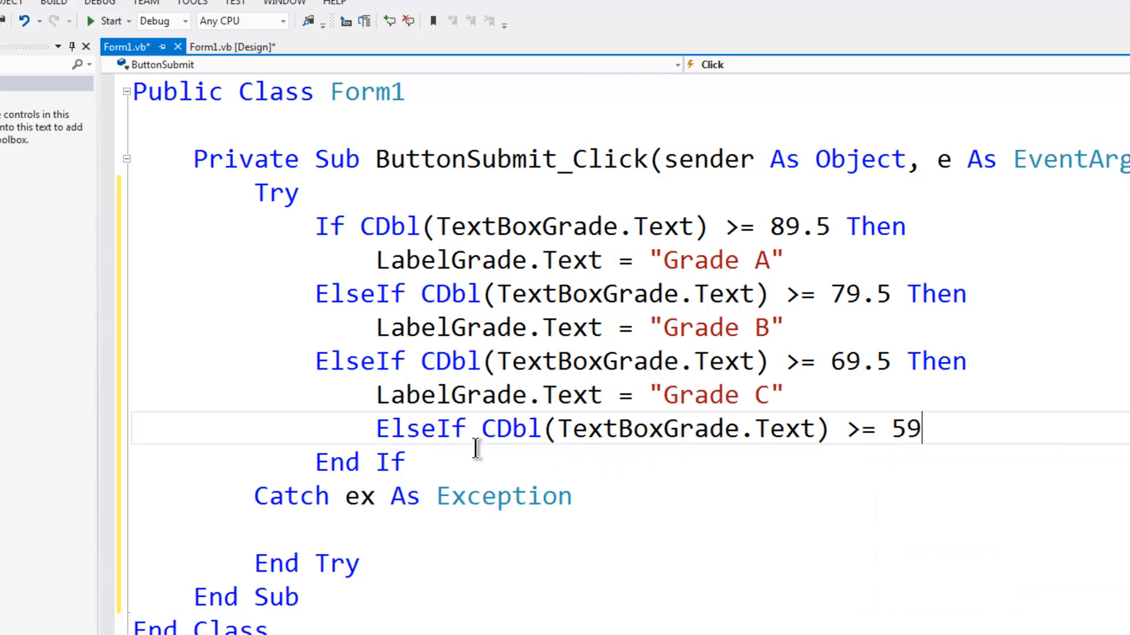
text(.5 then)
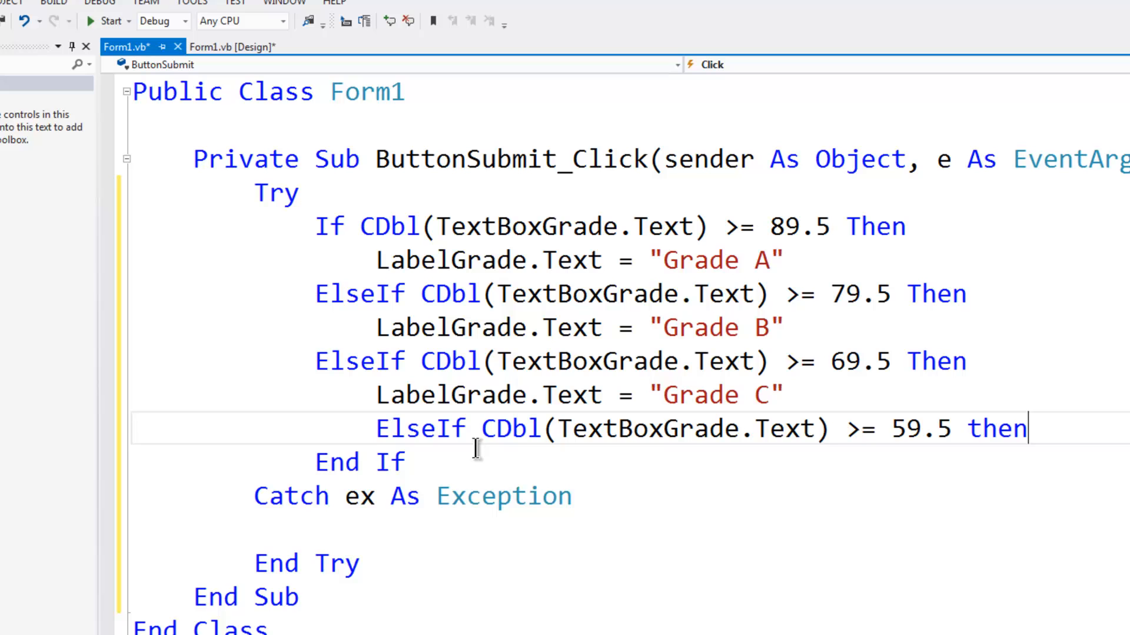
text(Label)
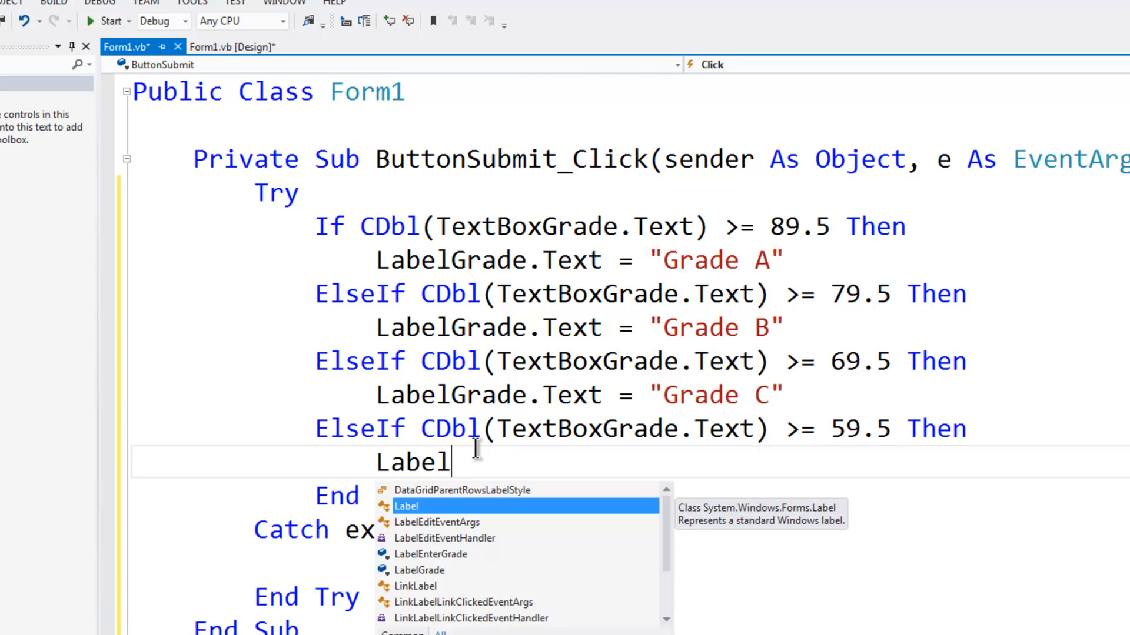
text(Grade.Text =)
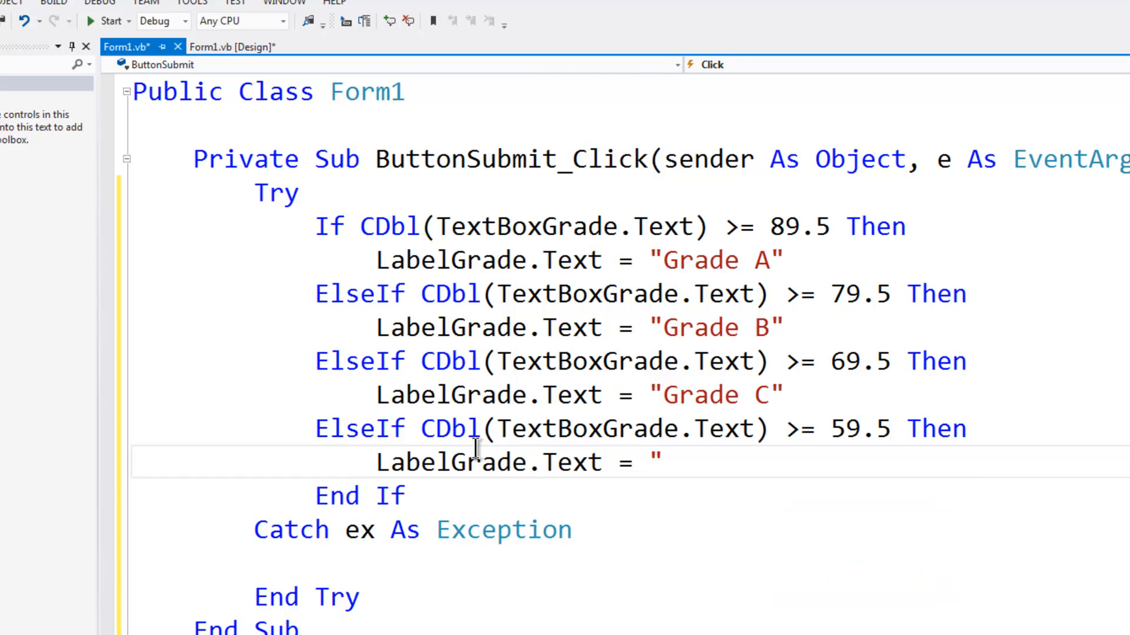
text(Grade D)
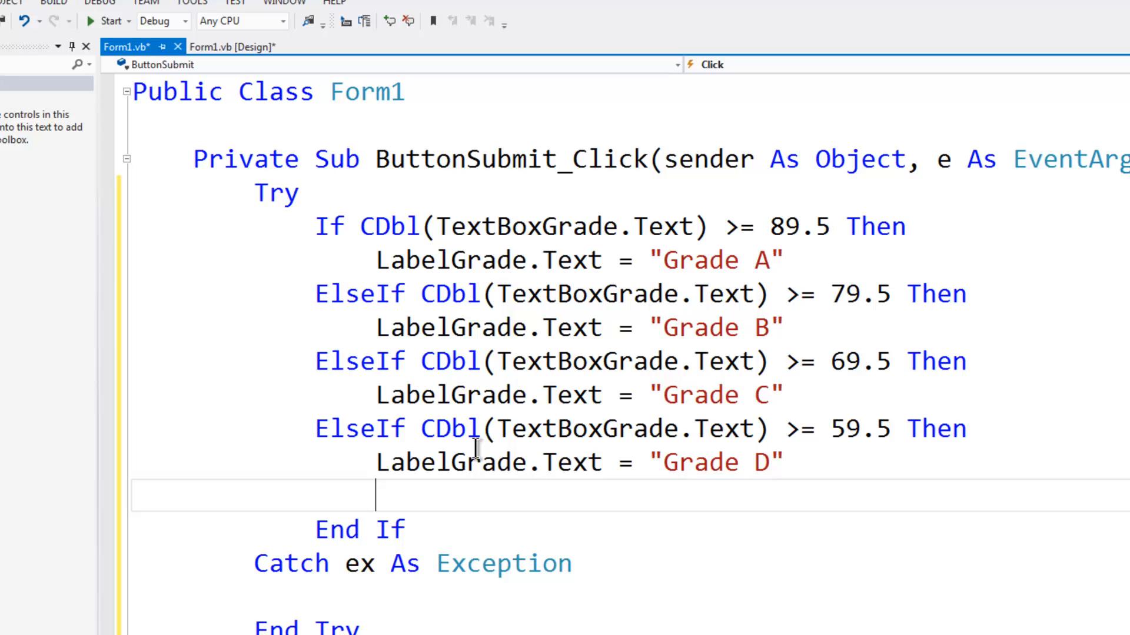
Write the Else branch setting LabelGrade.Text = "Redo Class"
text(Else)
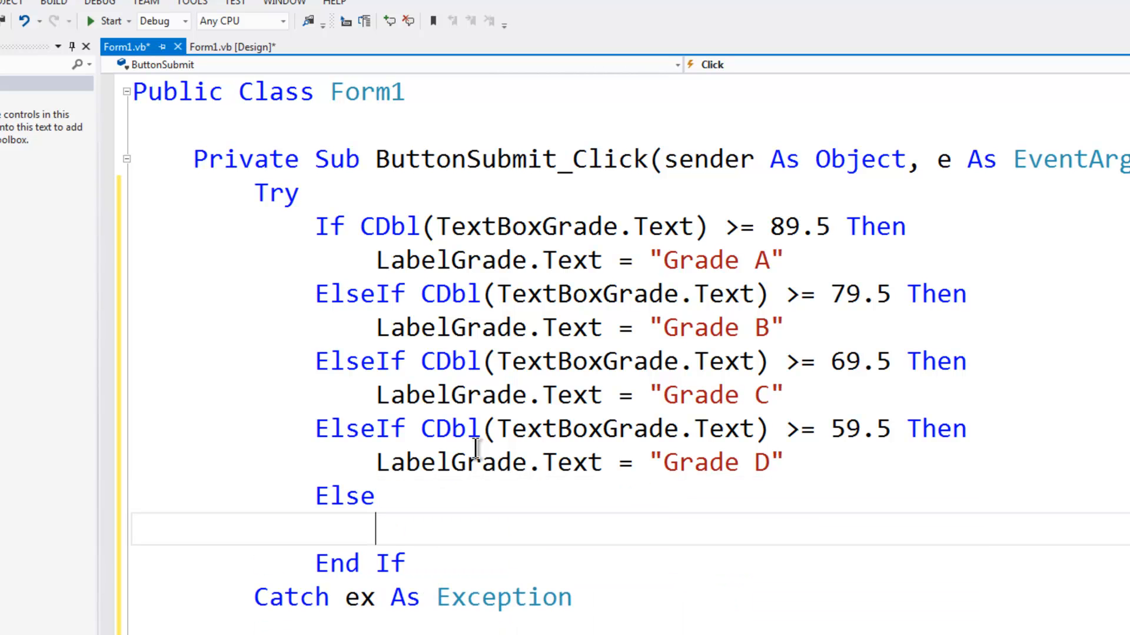
text(Label)
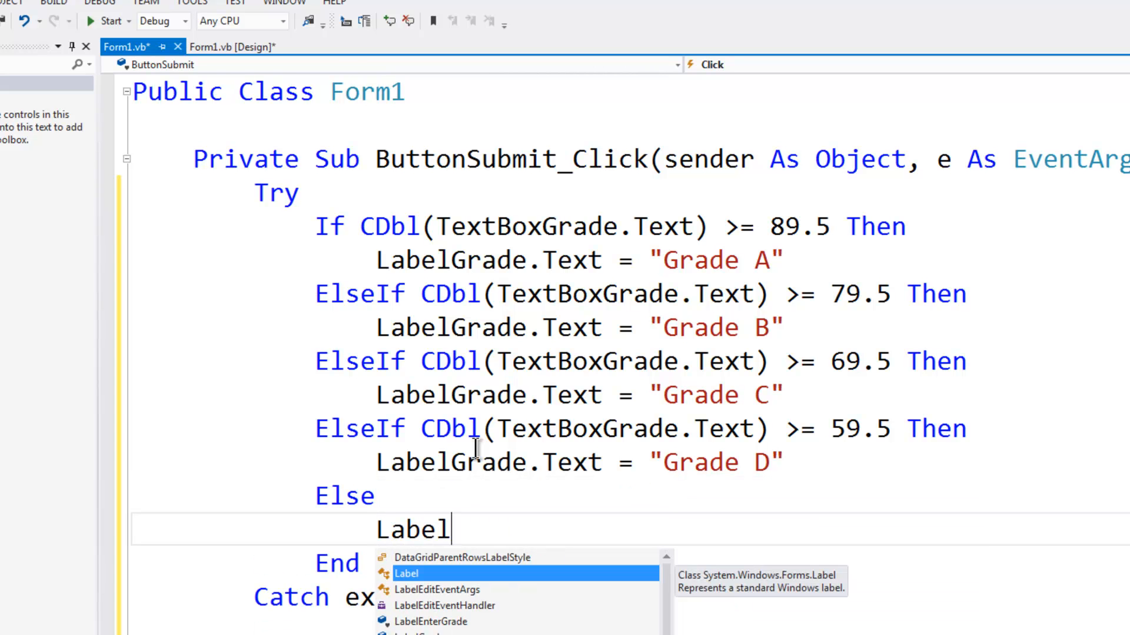
text(Grade)
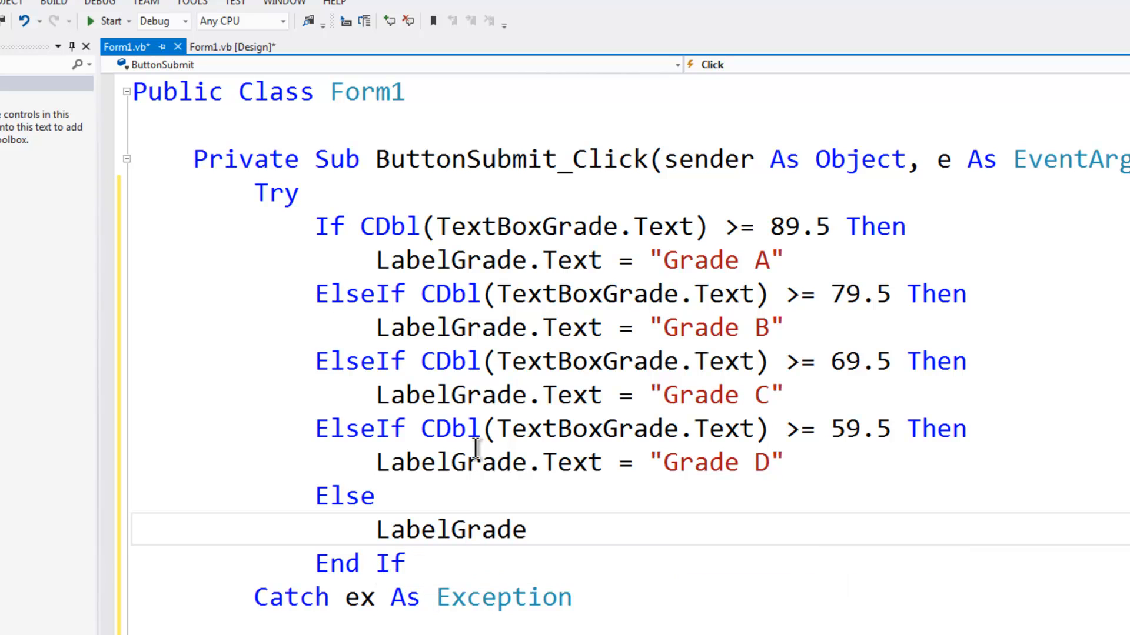
text(.Text)
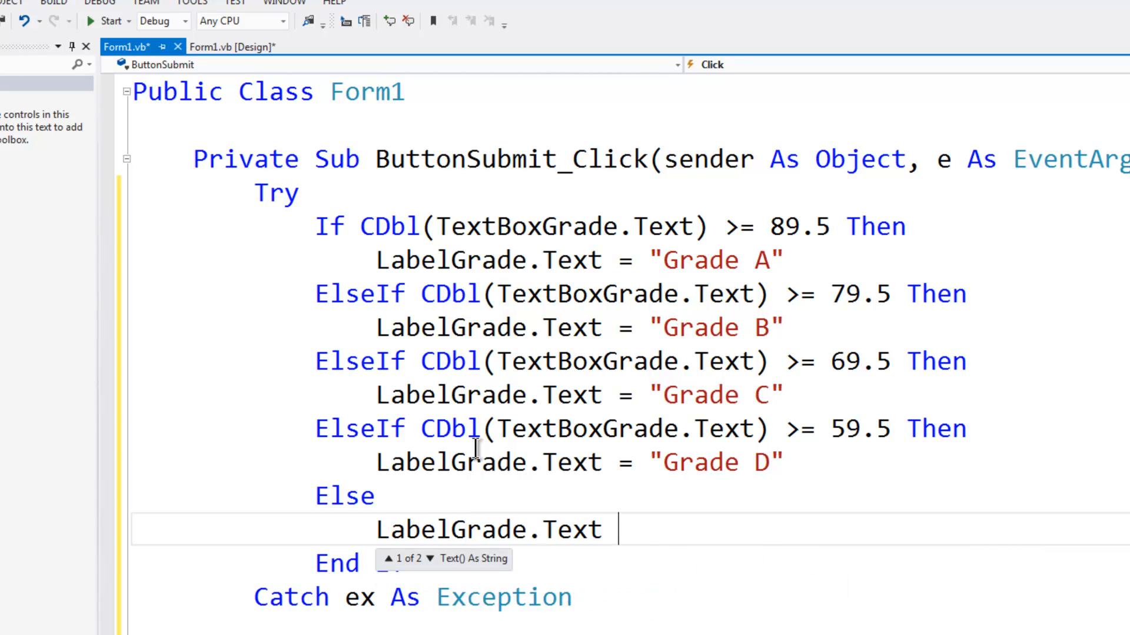
text(= "Re)
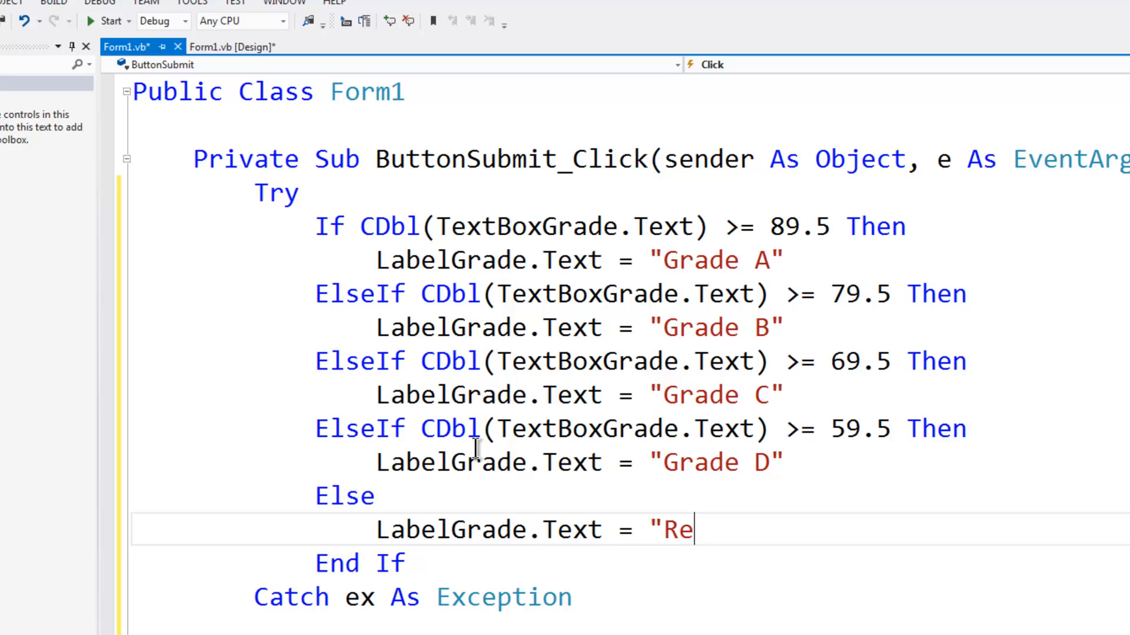
text(do Cl)
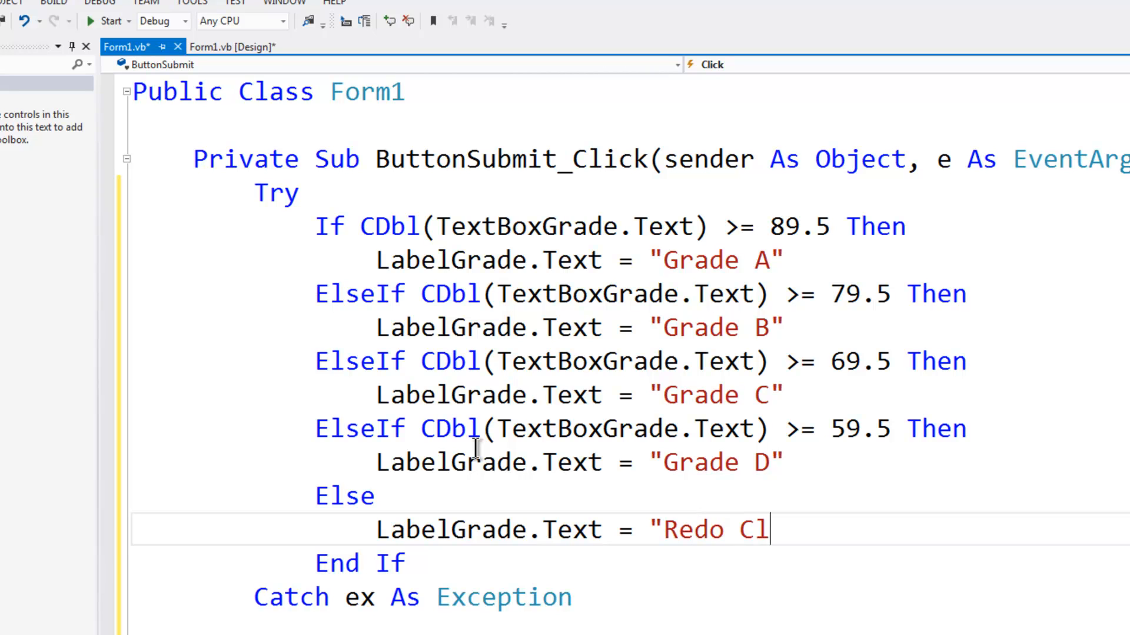
text(ass")
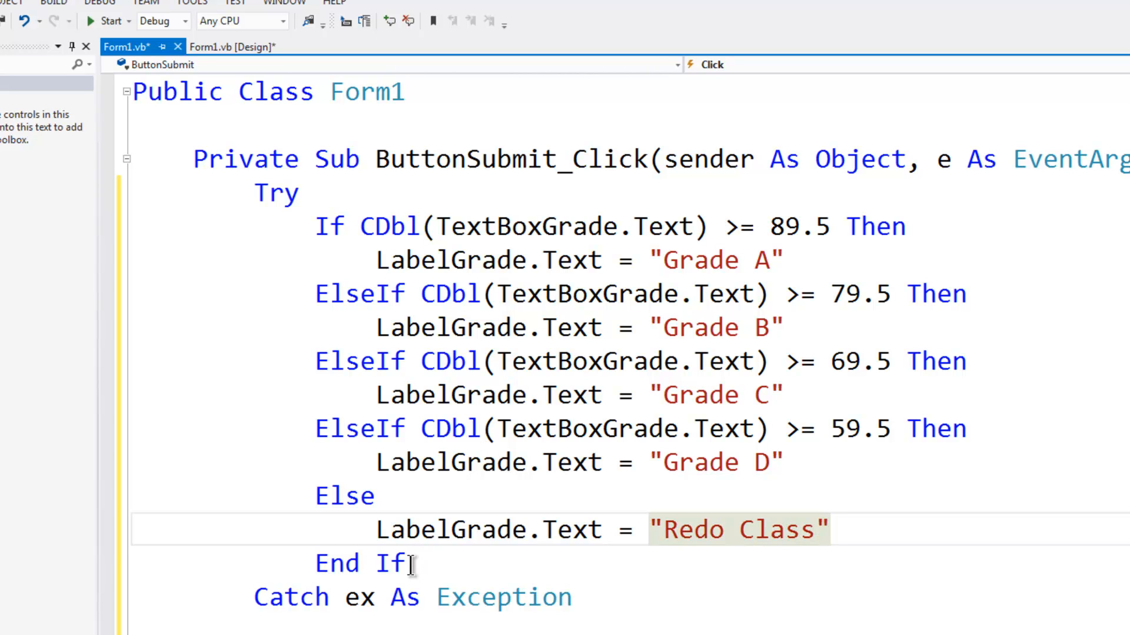
mouse_move(451, 587)
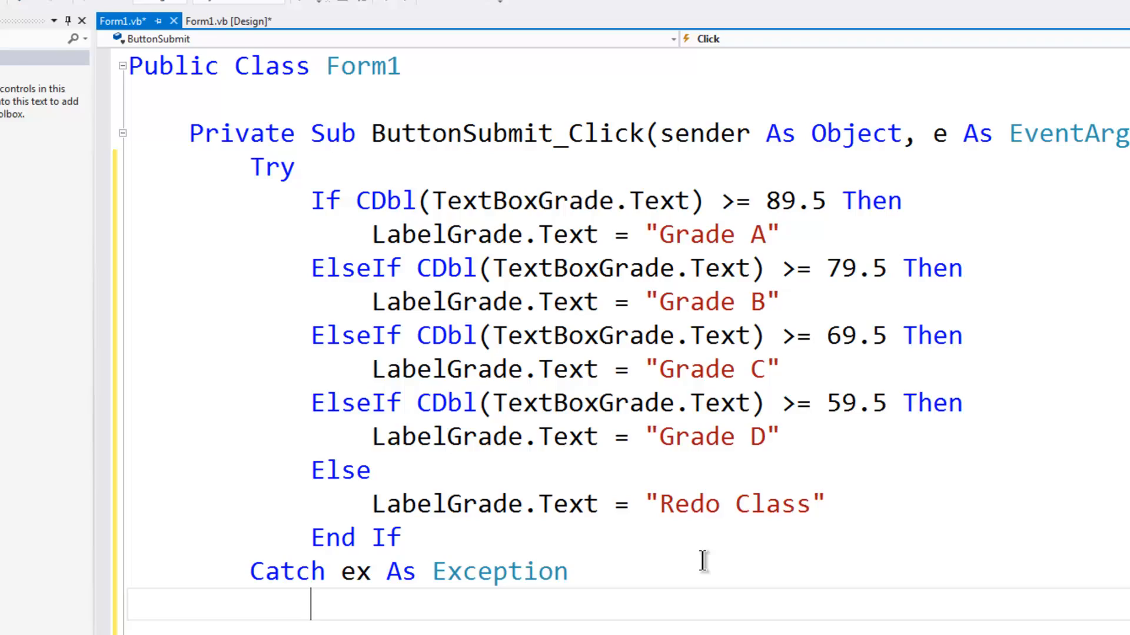
In Catch, show MsgBox("Enter A Correct Score")
text(MsgBox()
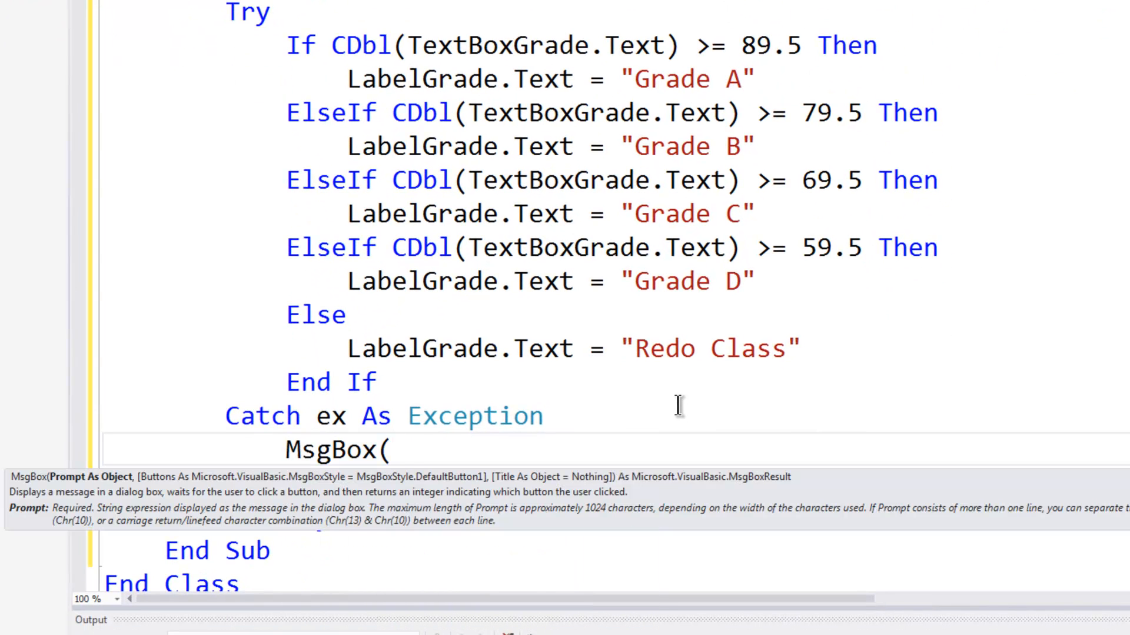
text("Enter)
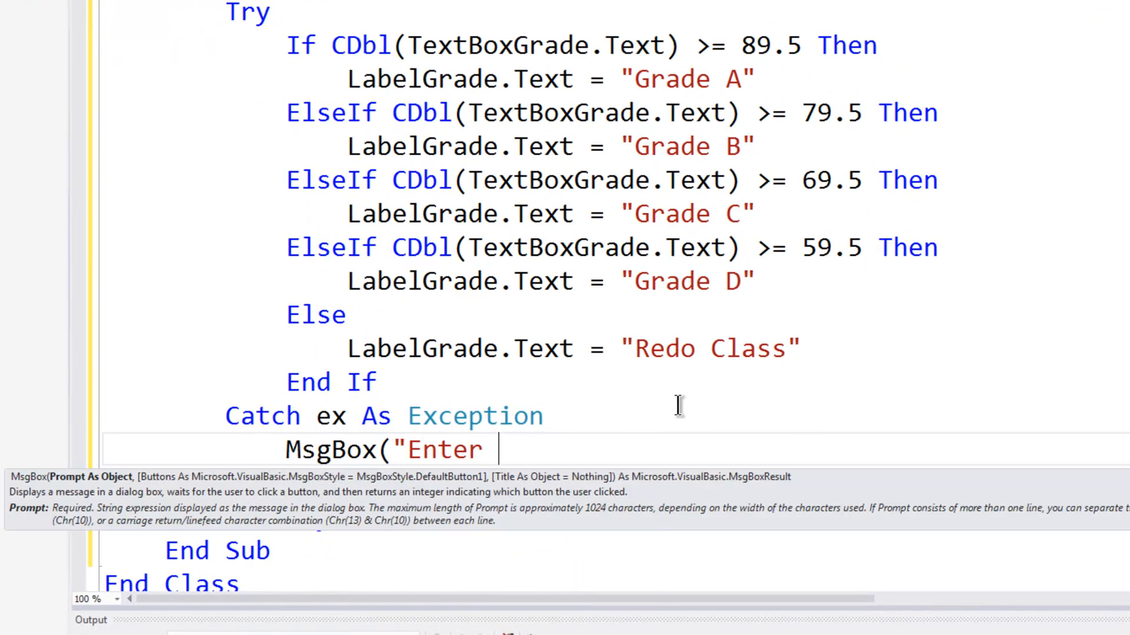
text(A Correct)
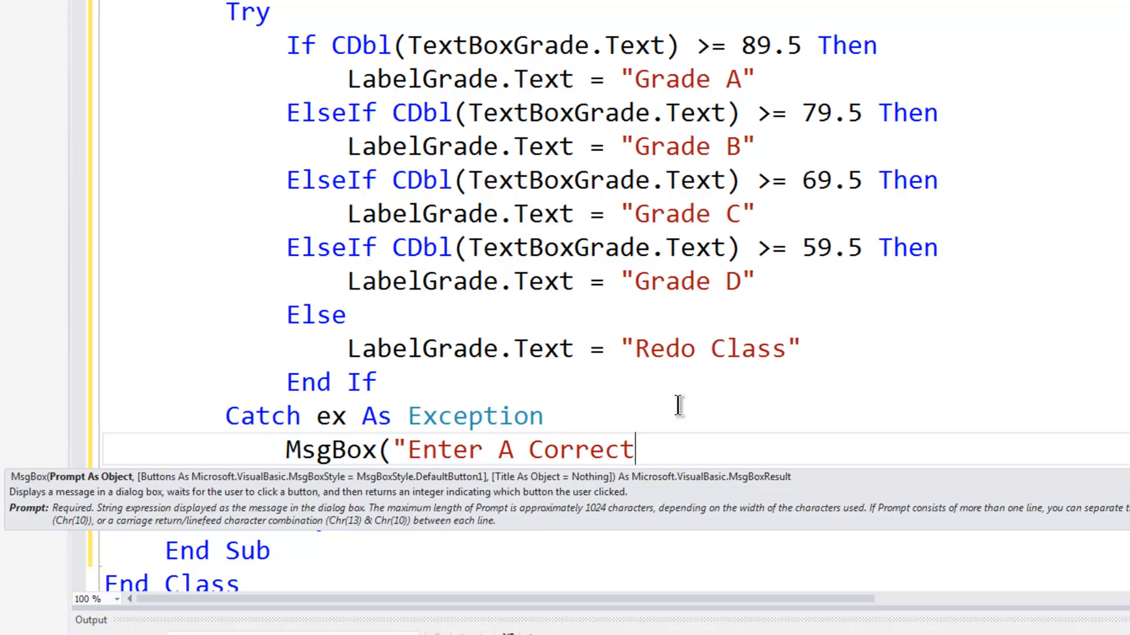
text(Score)
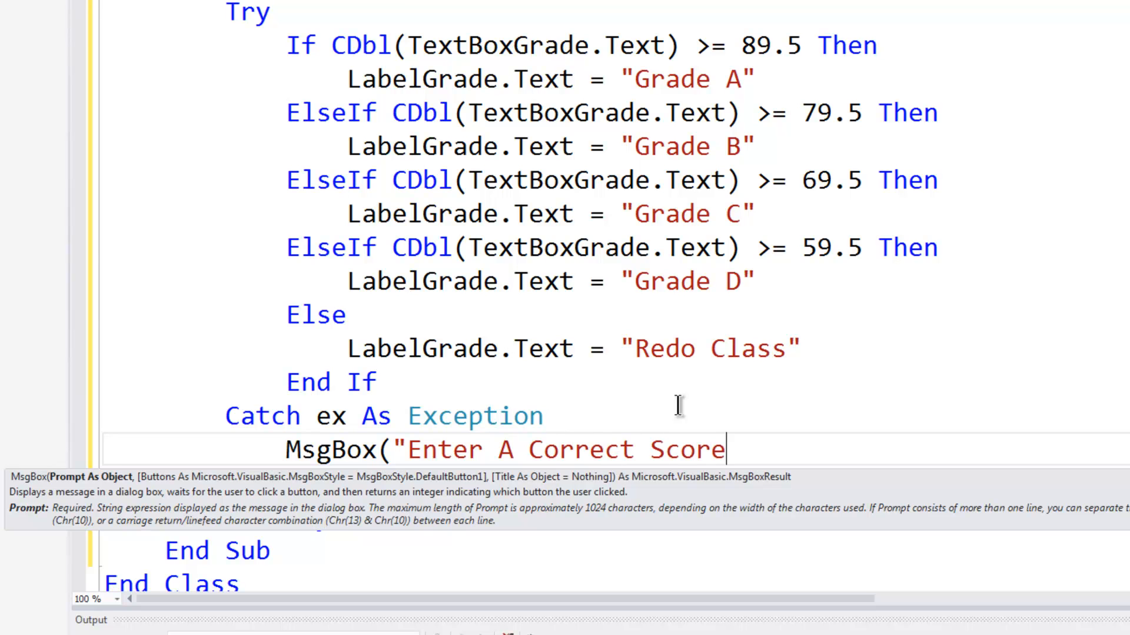
text("))
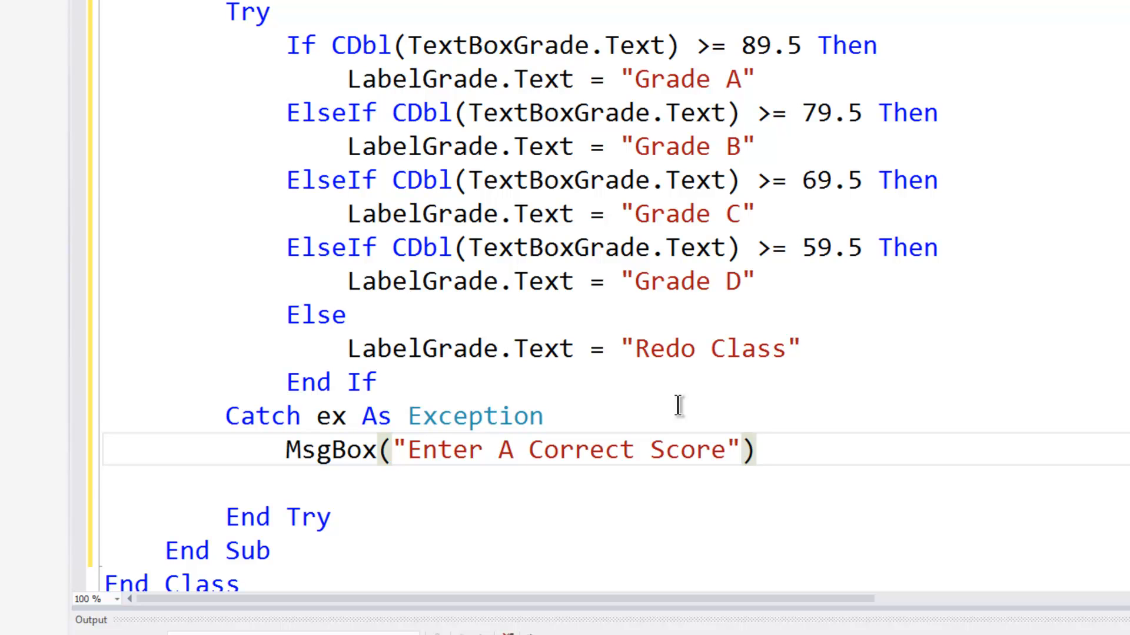
Add TextBoxGrade.Clear() and TextBoxGrade.Focus() to the Catch block
text(TextBoxGrade.)
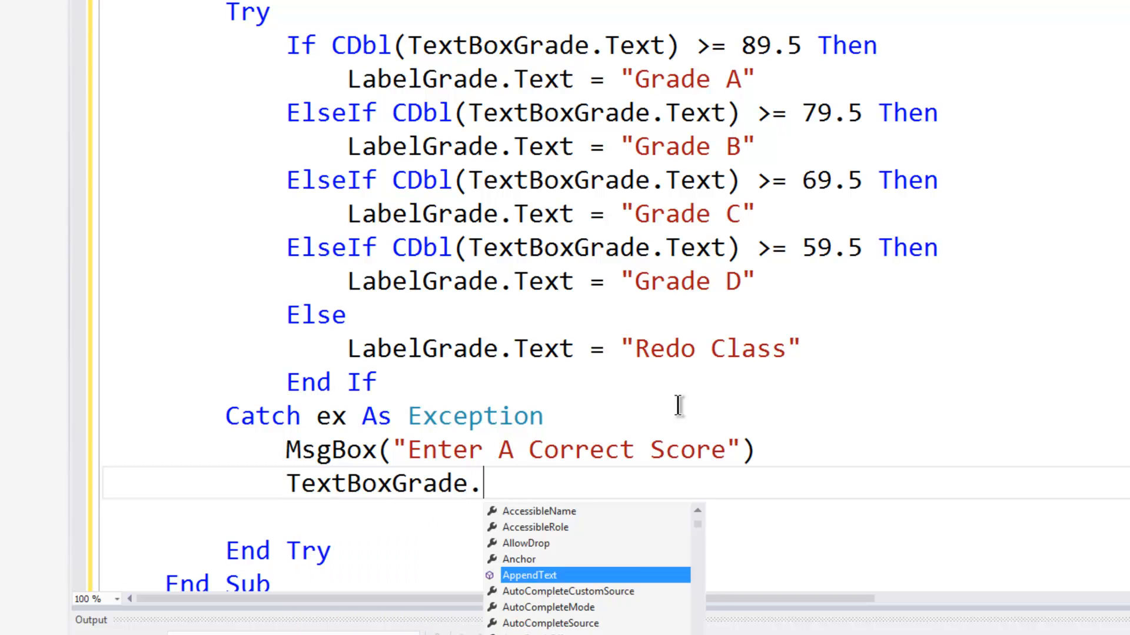
text(Clear())
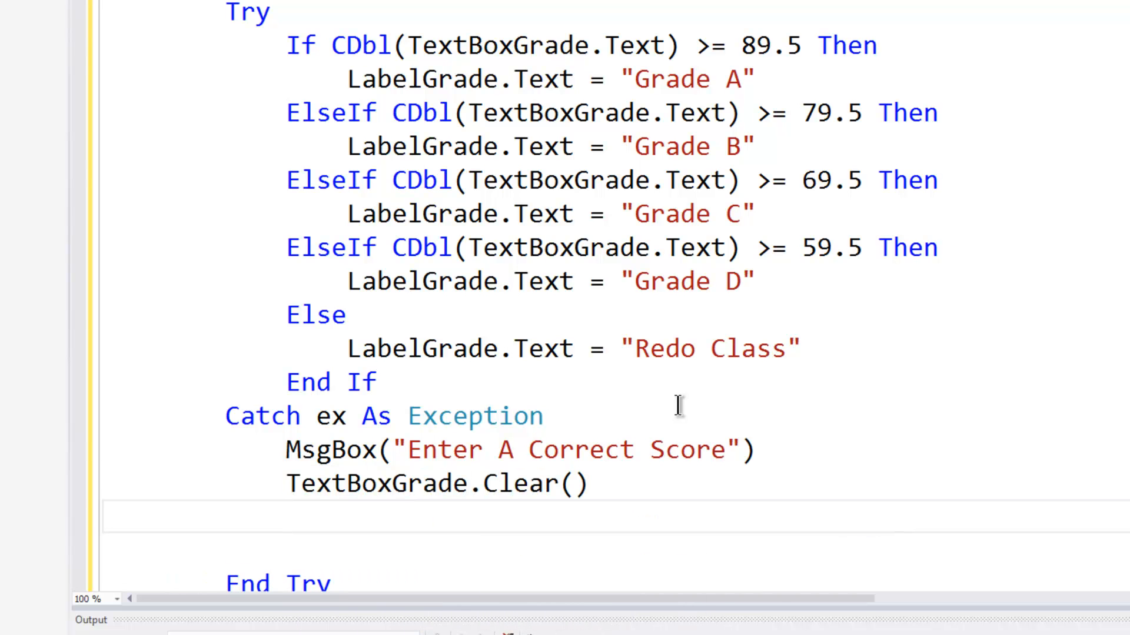
text(TextBoxGrade.Focus()
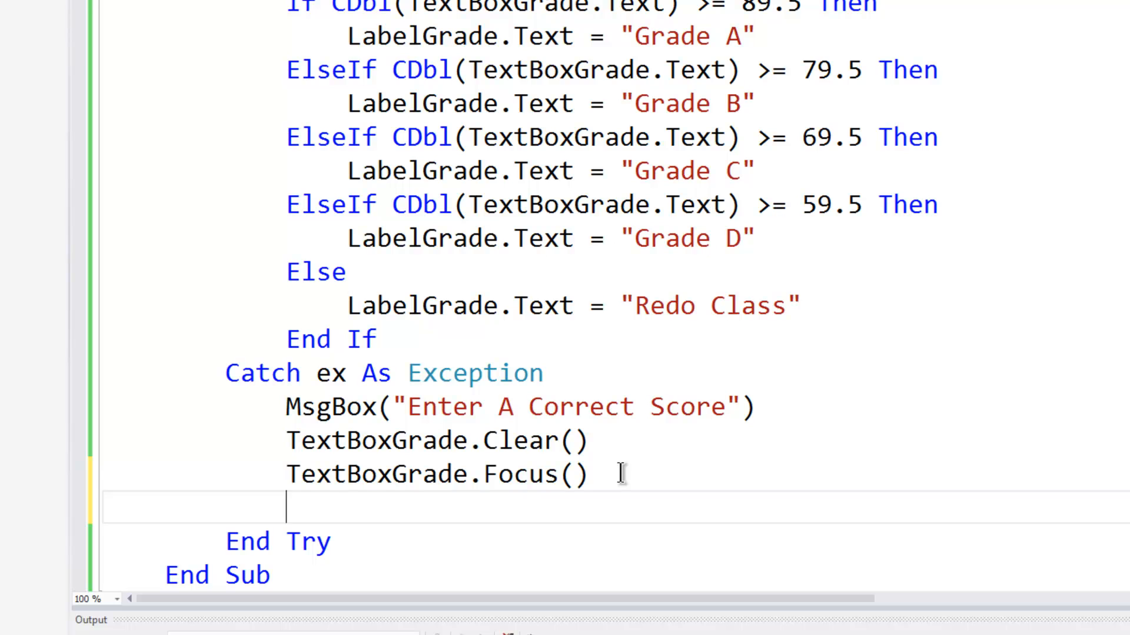
Add LabelGrade.Text = "Incorrect Input" to the Catch block
text(Label)
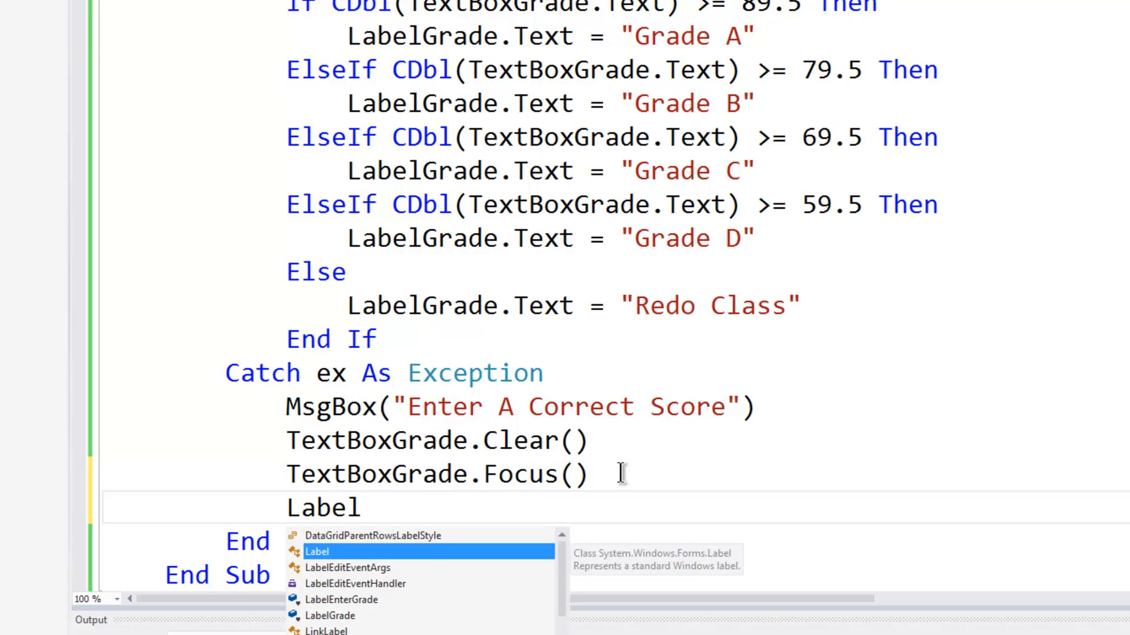
key(Escape)
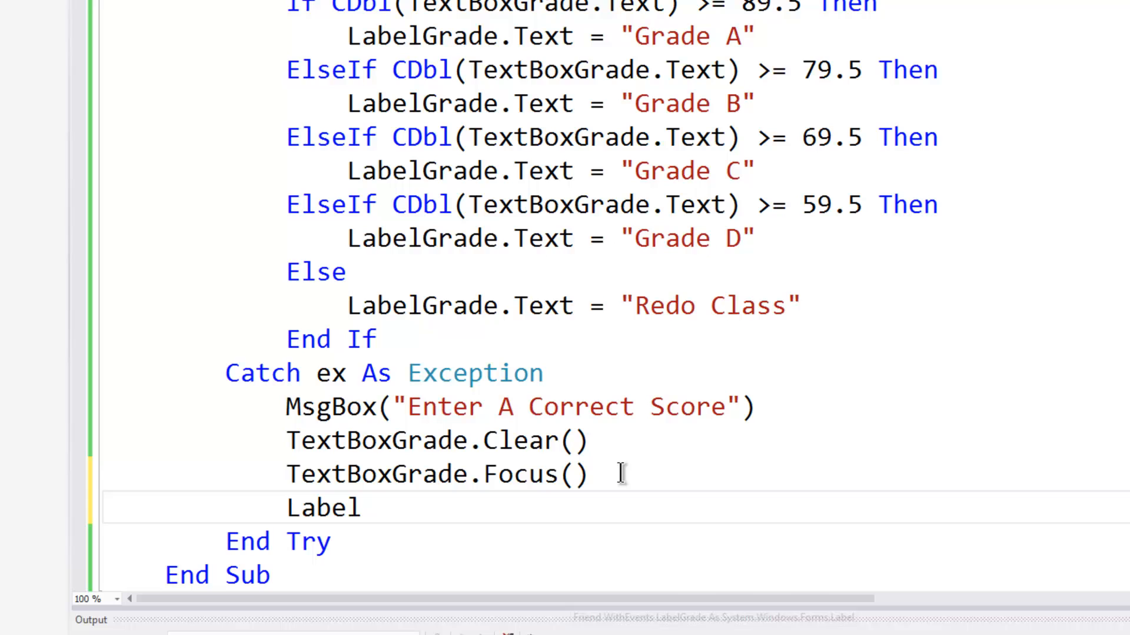
text(Grade.Text = ")
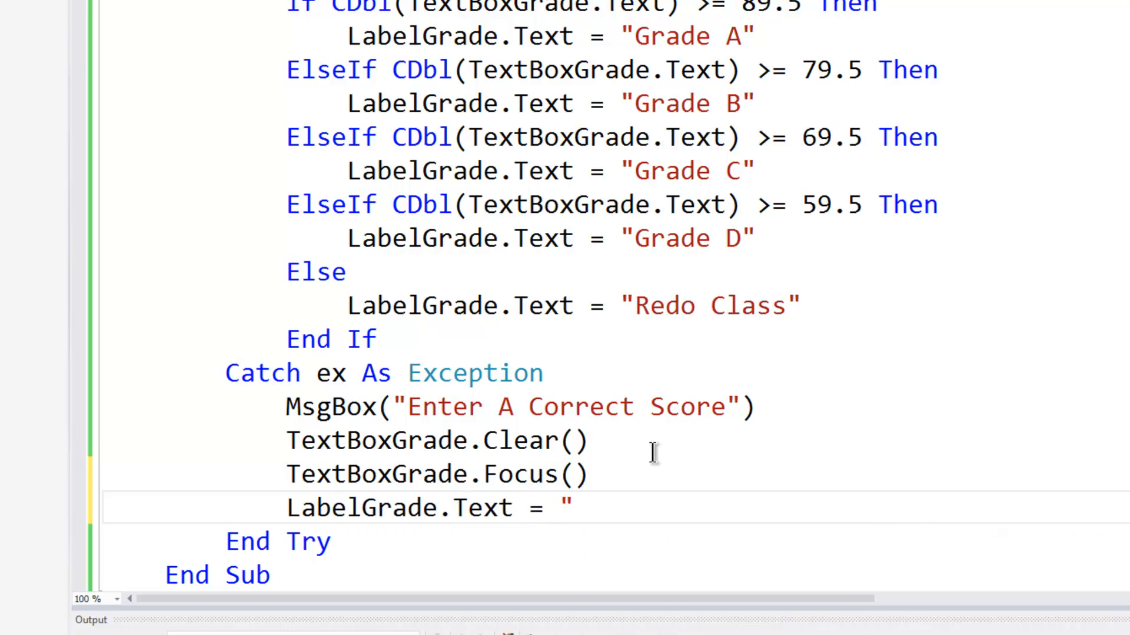
text(Incorrec)
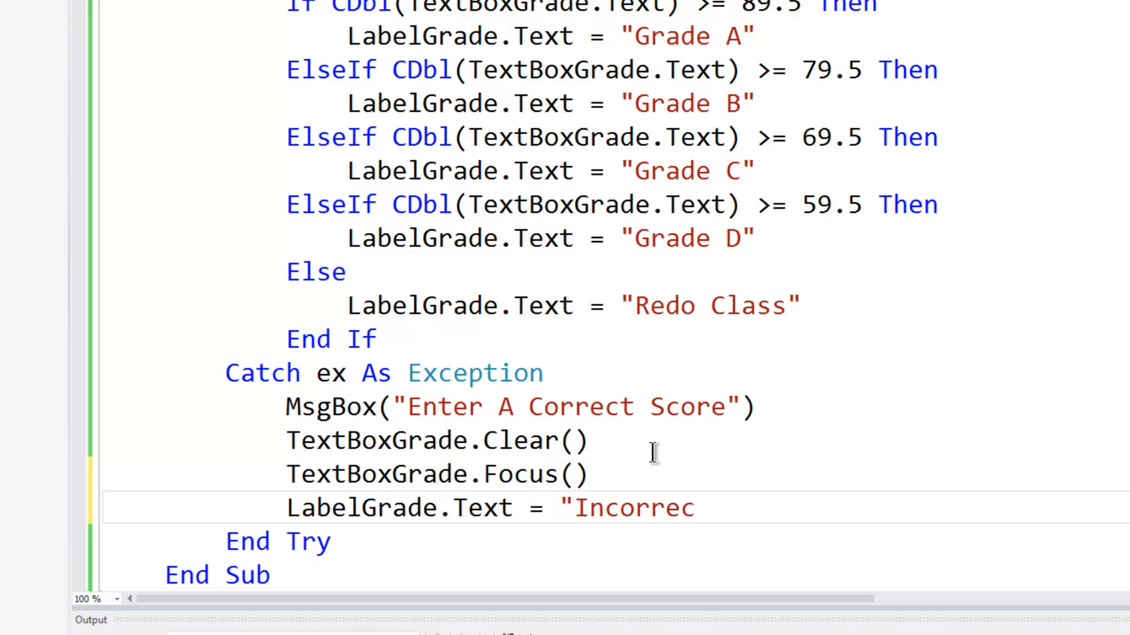
text(t Input)
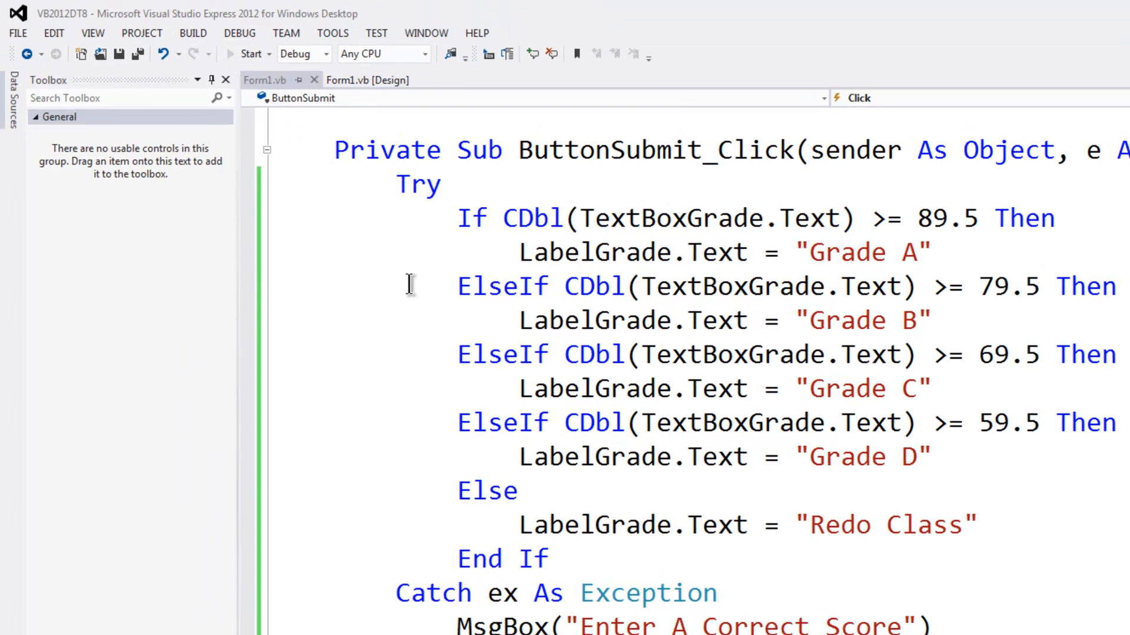
Run the form and submit scores 105 and 89.4 to check their grades
click(250, 53)
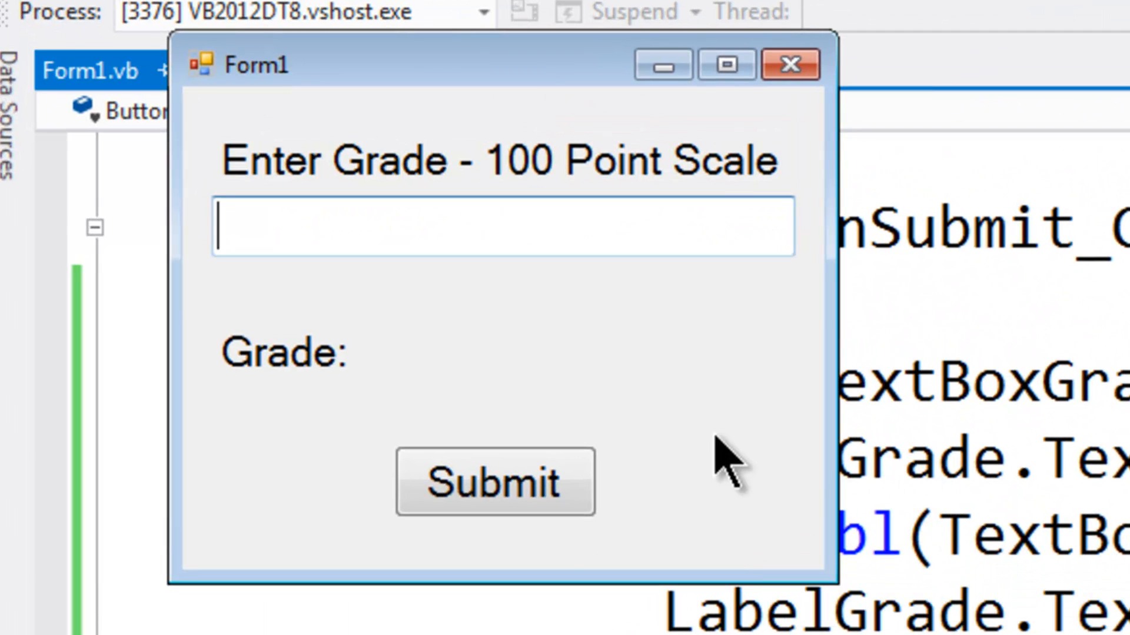
text(105)
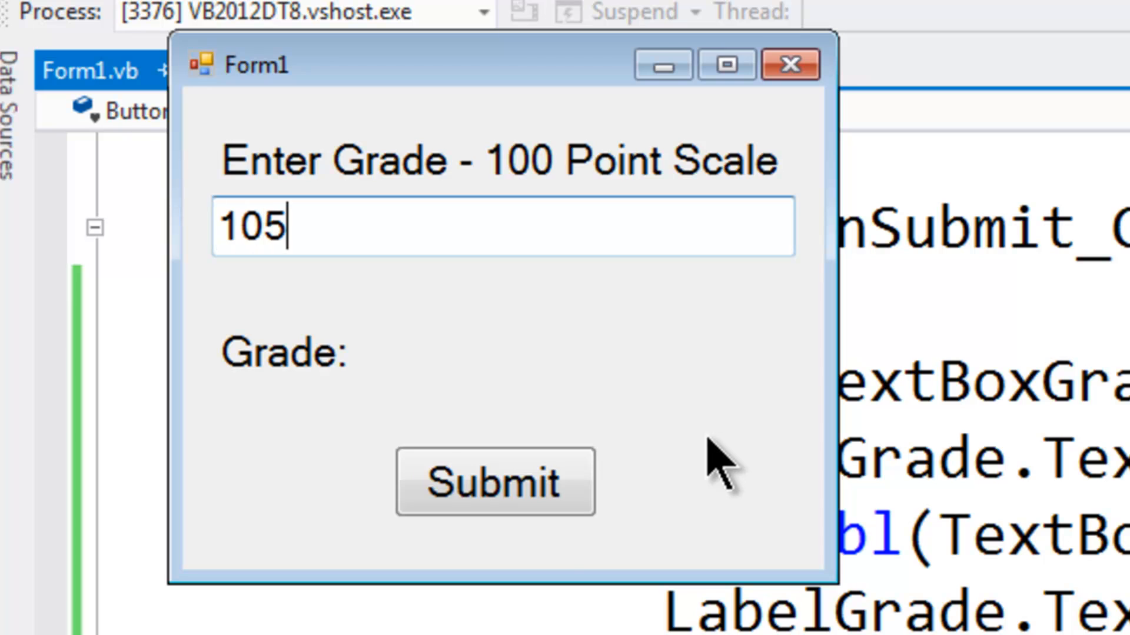
click(496, 483)
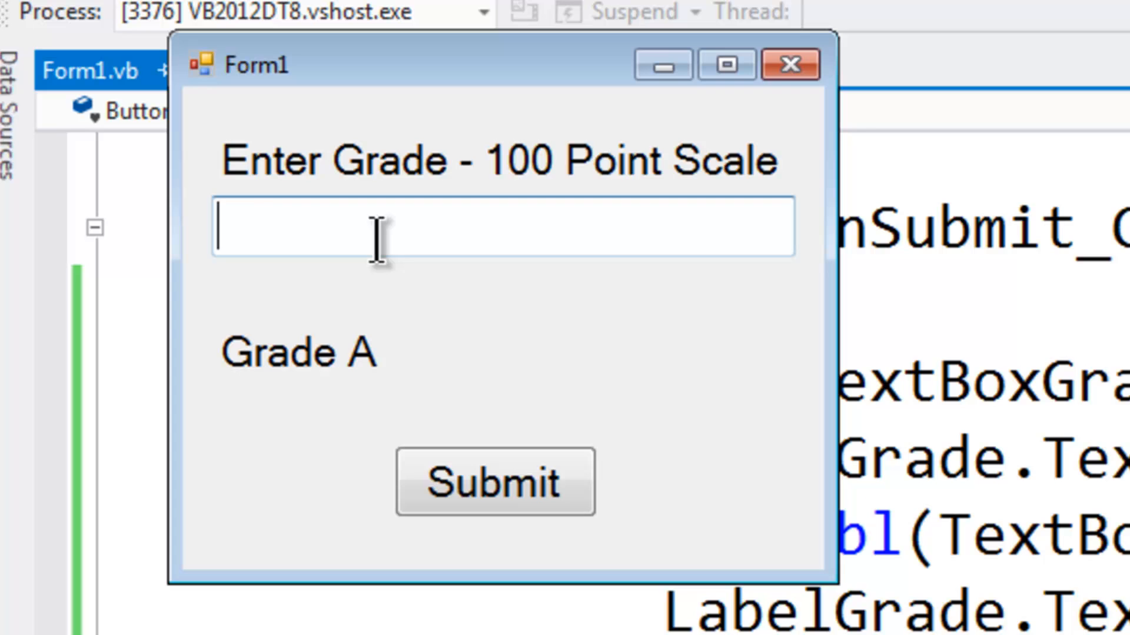
text(89.)
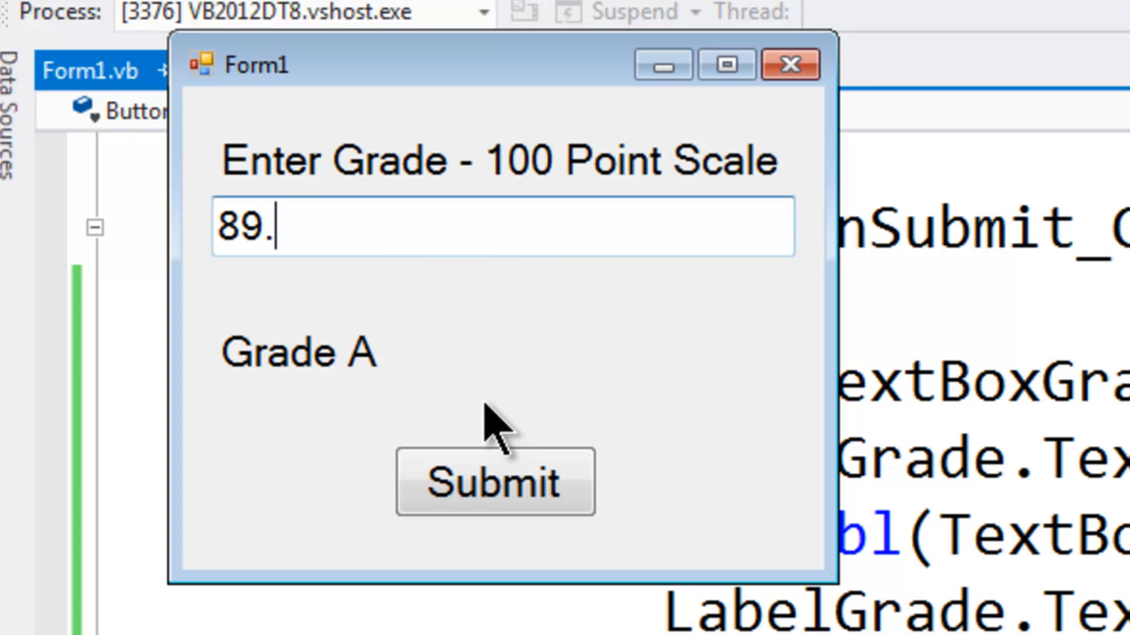
text(4)
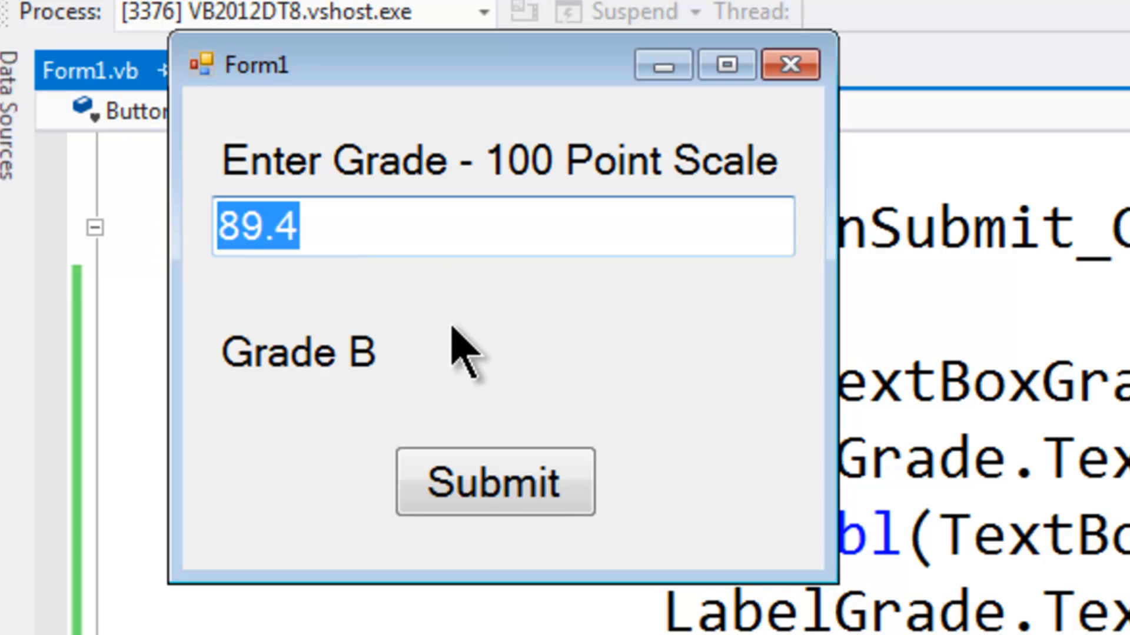
Submit scores 78, 88, 55 and 68 and check they return Grade C, B, Redo Class and D
text(78)
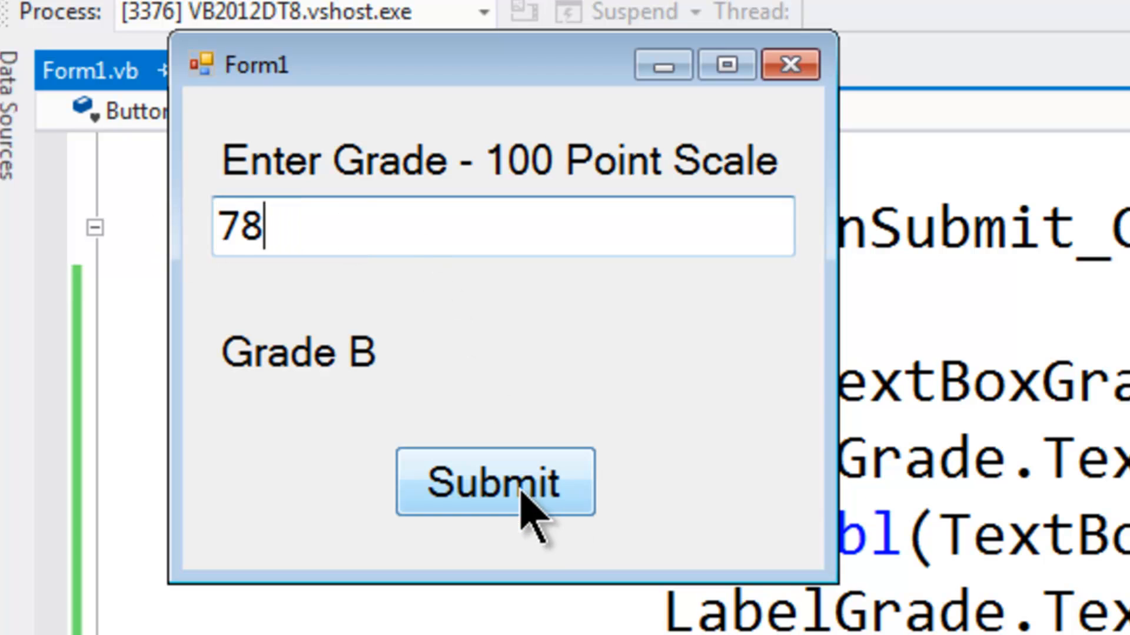
click(493, 481)
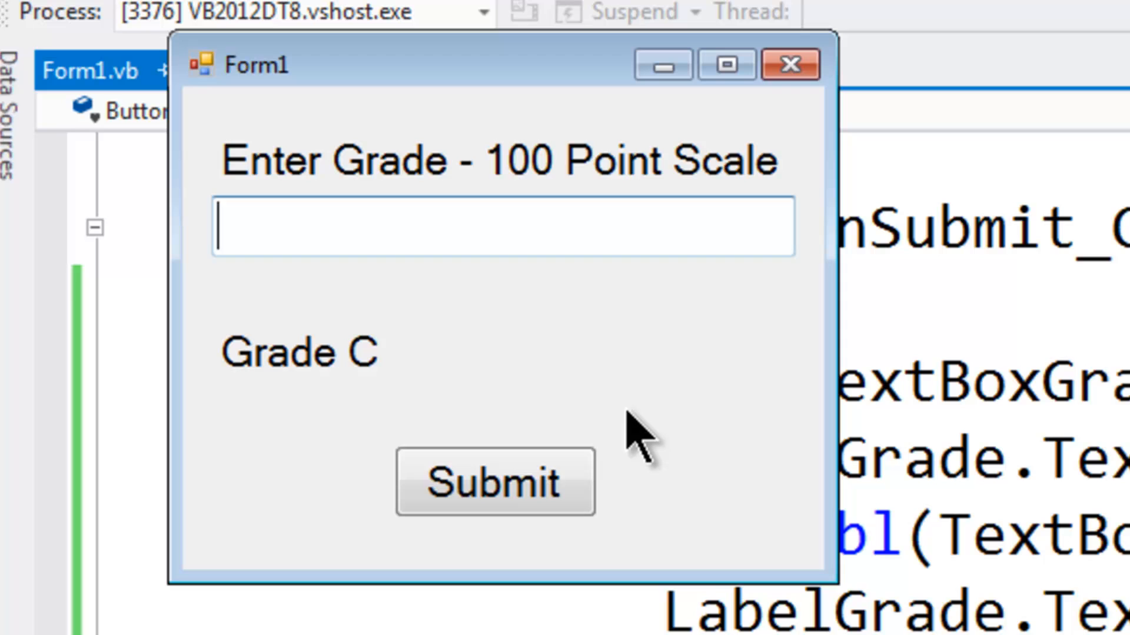
text(86)
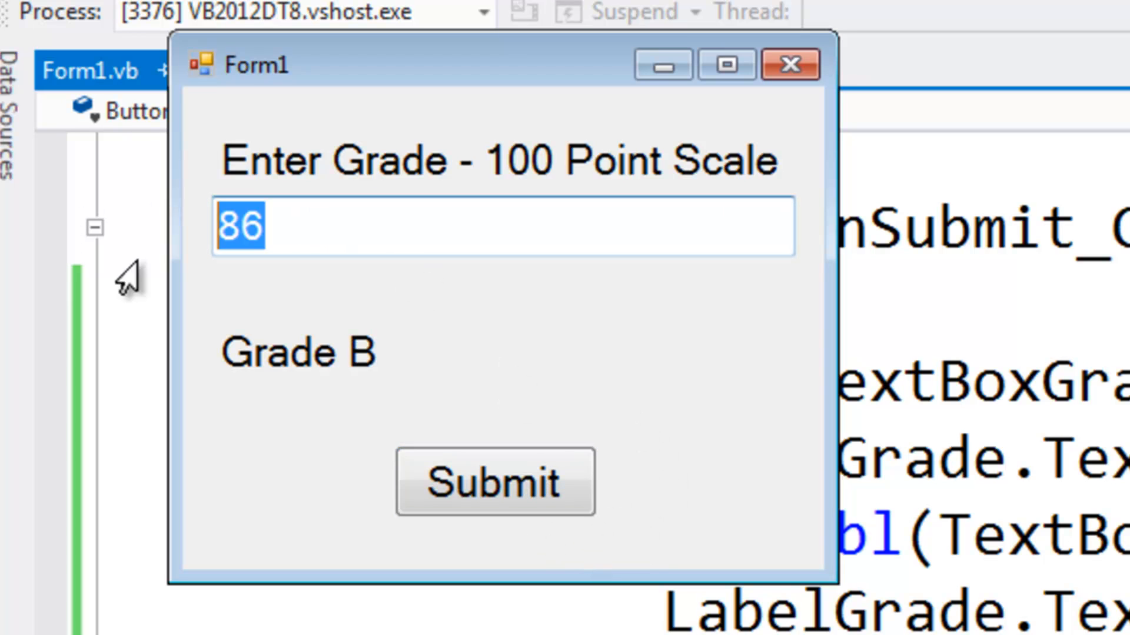
text(55)
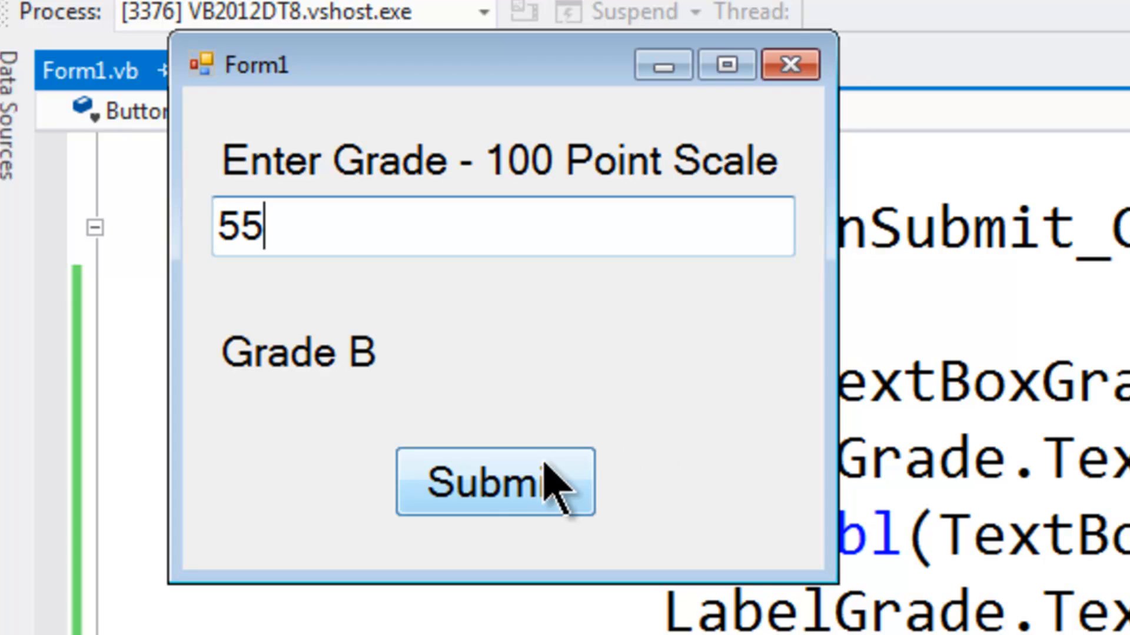
click(495, 483)
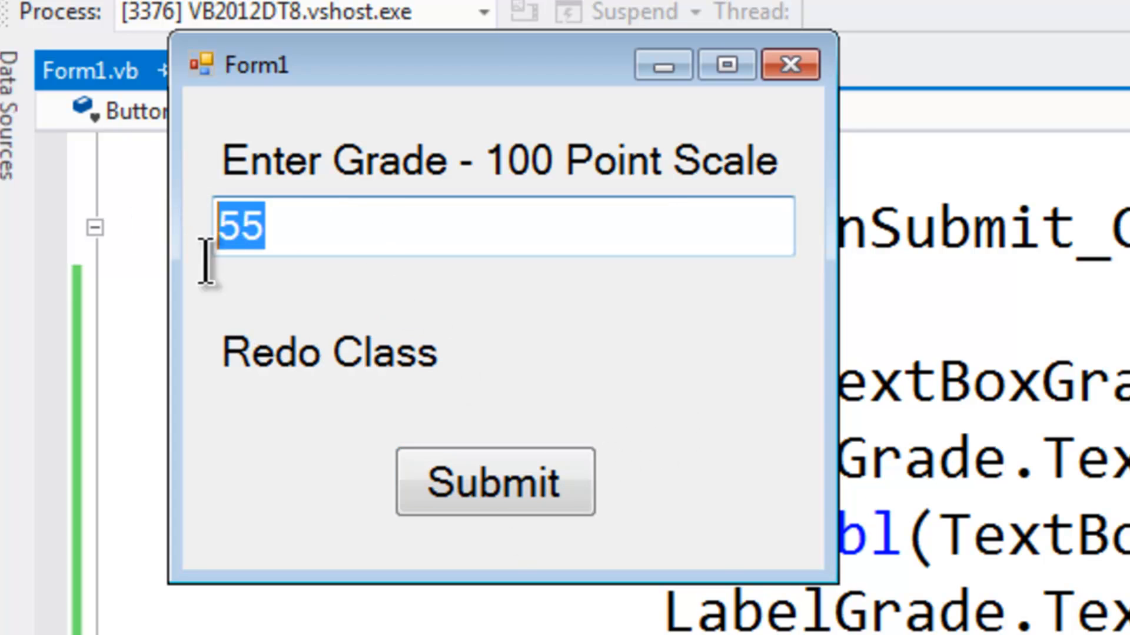
text(68)
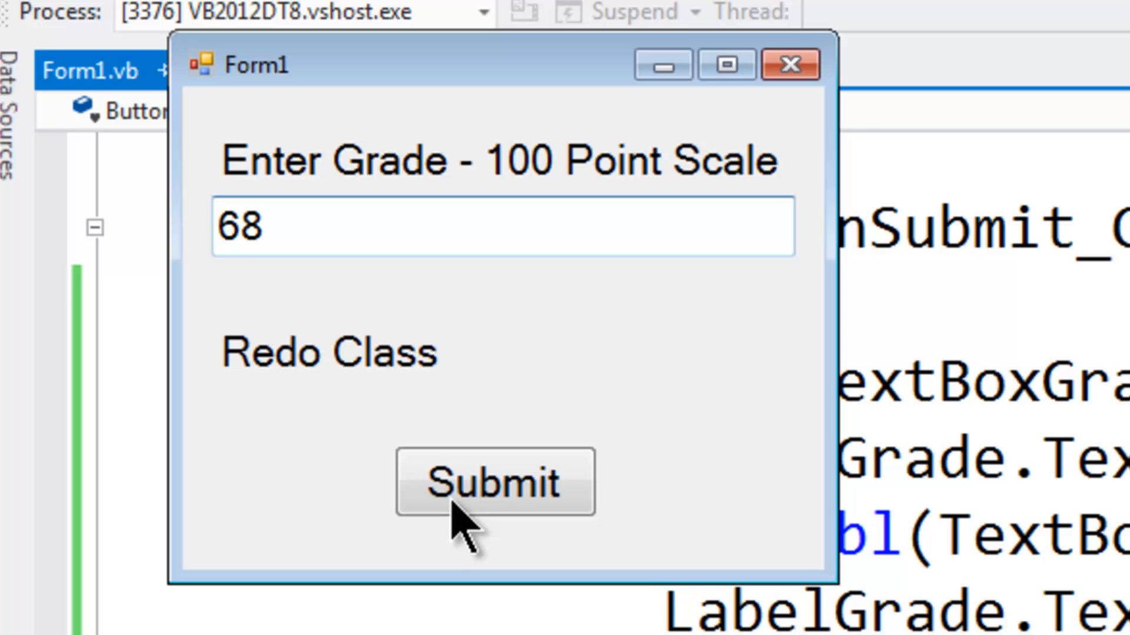
click(494, 481)
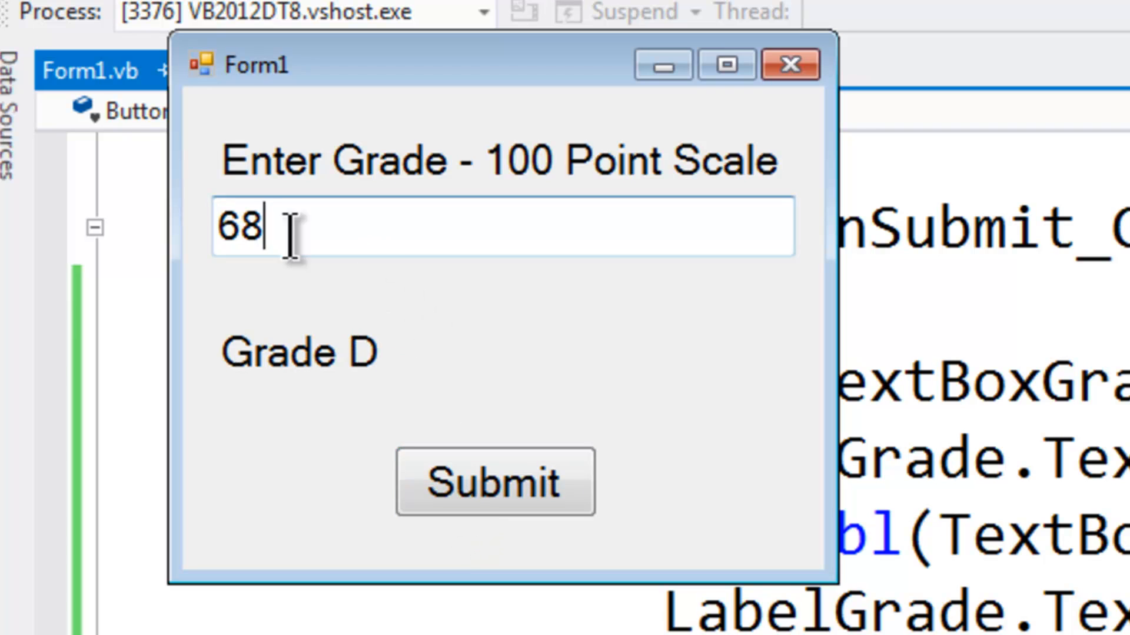
Submit nonsense text to trigger the Enter A Correct Score warning and Incorrect Input
text(ioo)
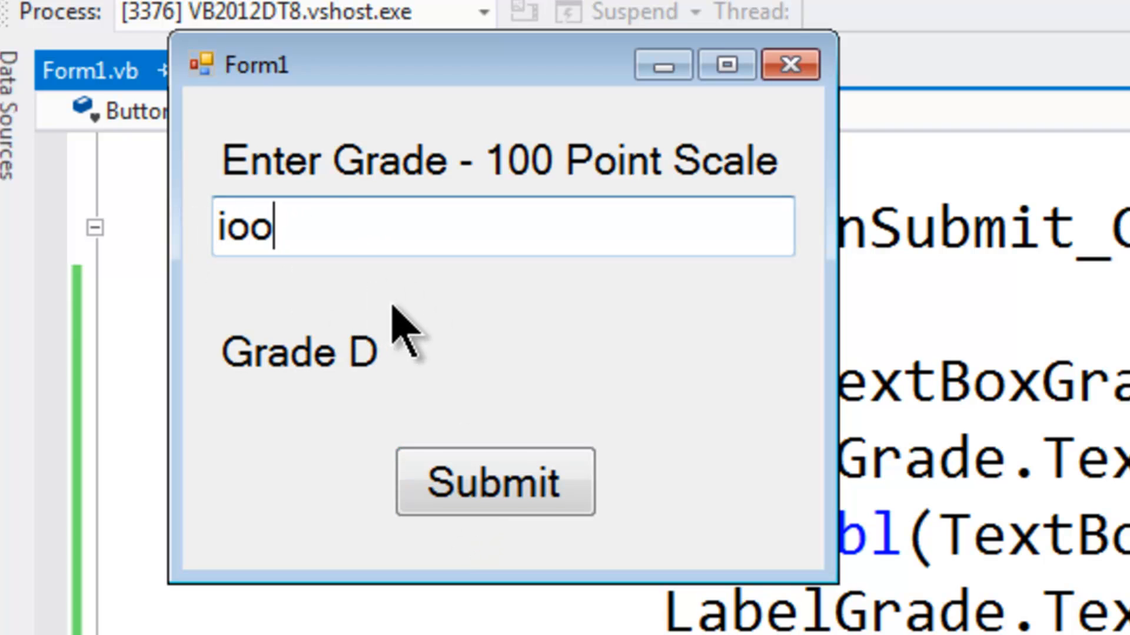
text(kgy)
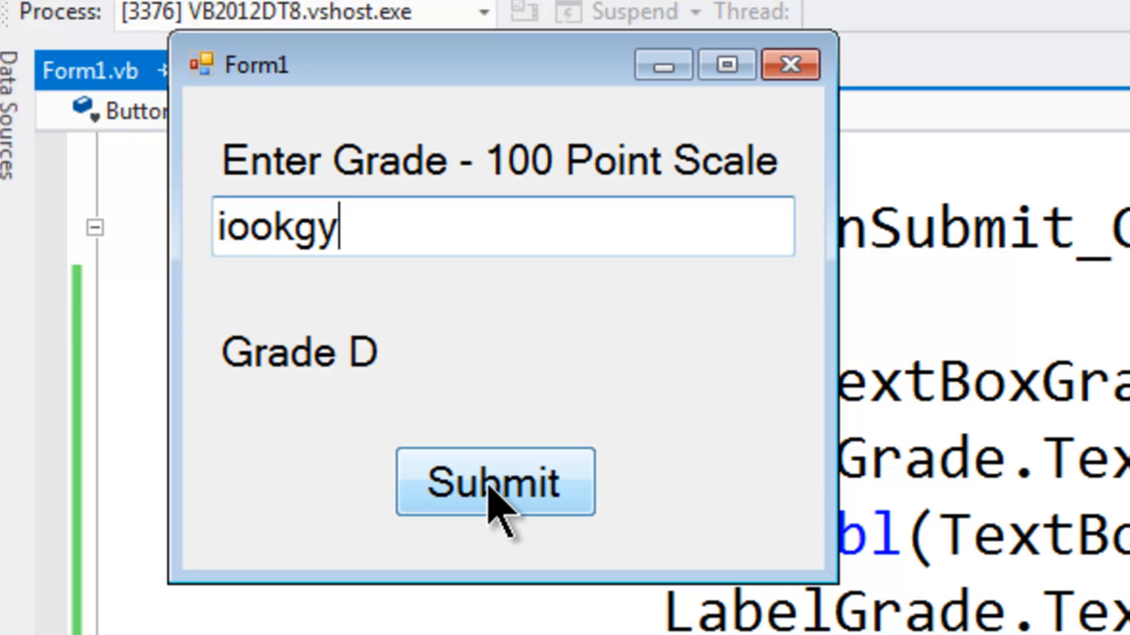
click(494, 482)
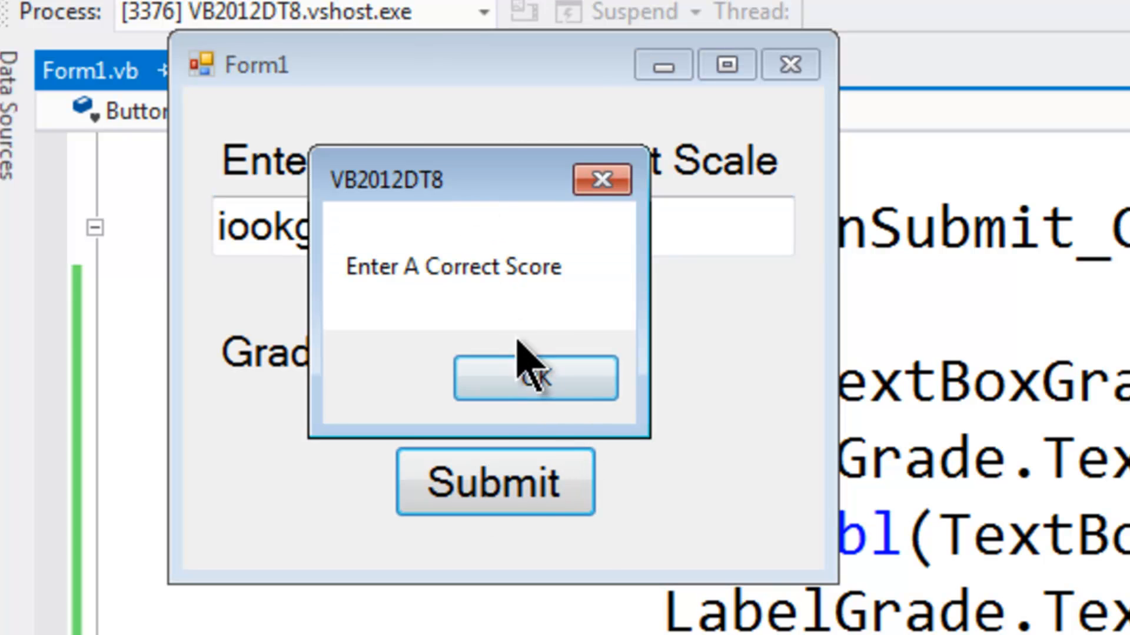
click(534, 378)
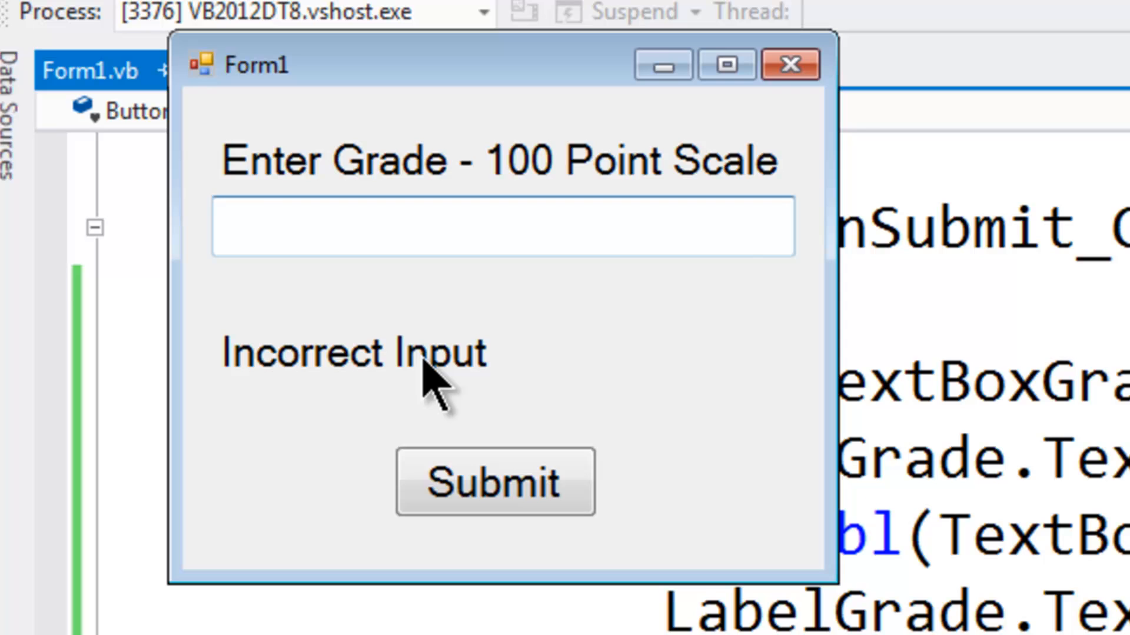
Submit a score of 93 and confirm it returns Grade A
text(9)
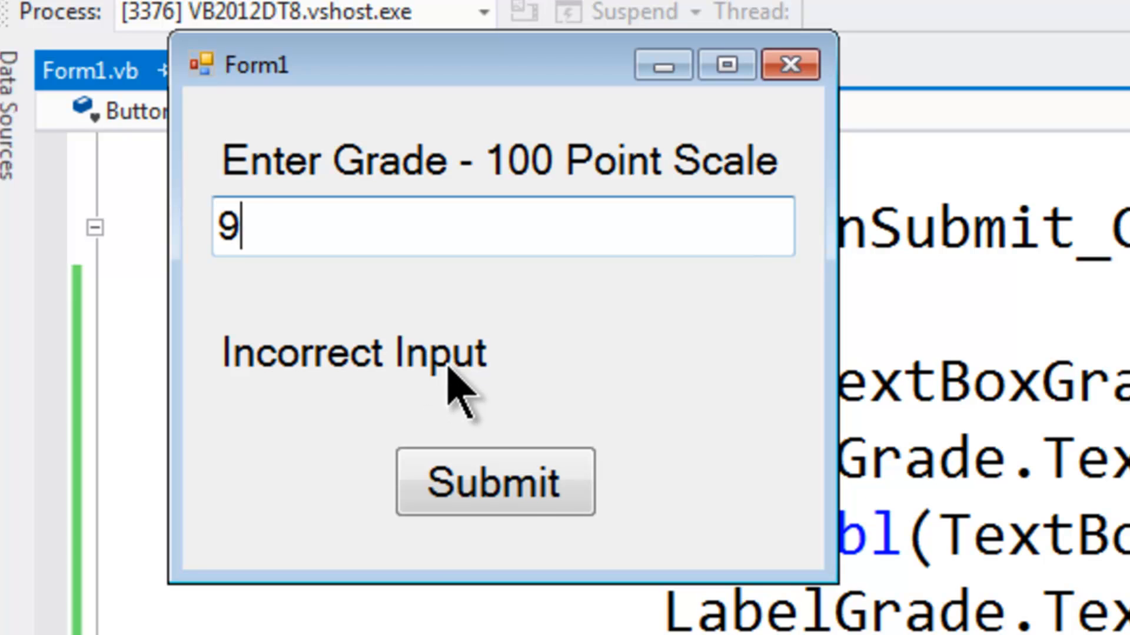
click(495, 481)
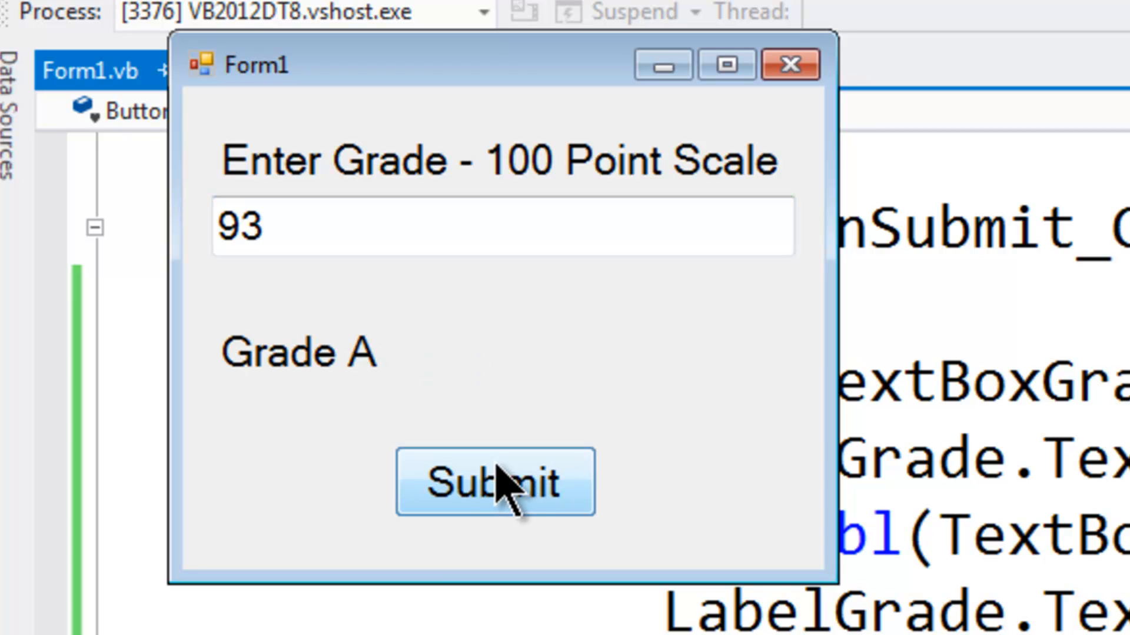